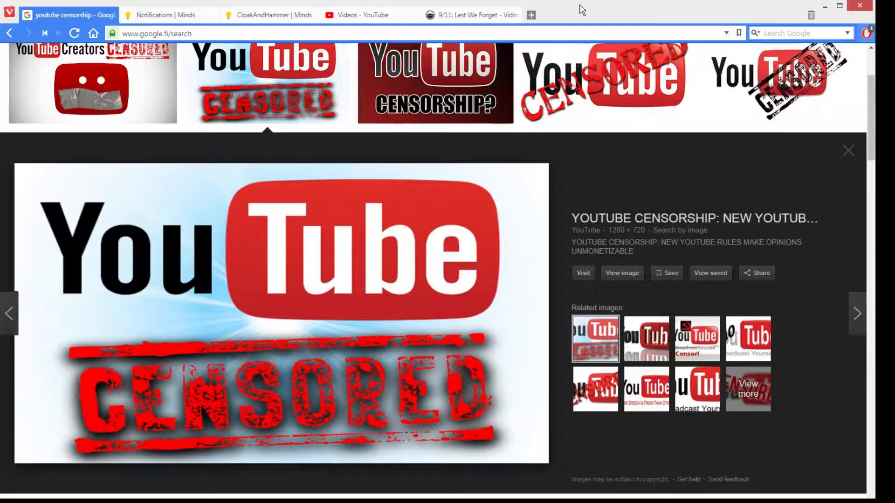
mouse_move(576, 10)
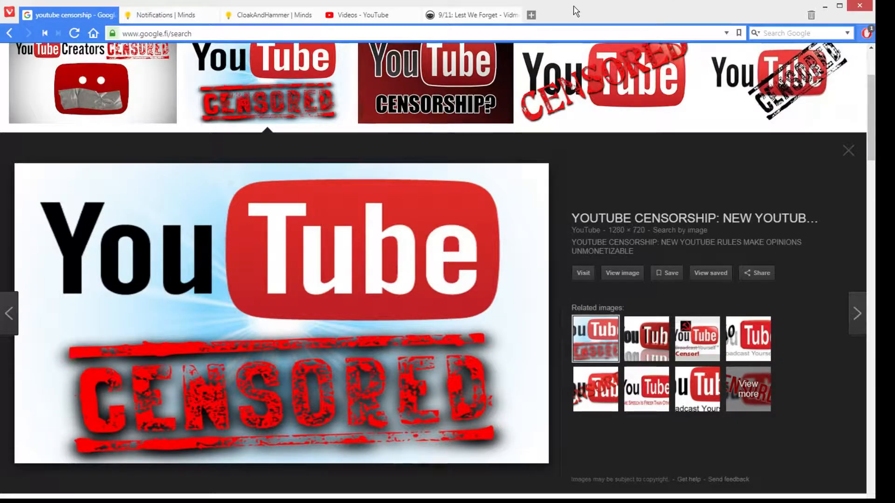
mouse_move(575, 162)
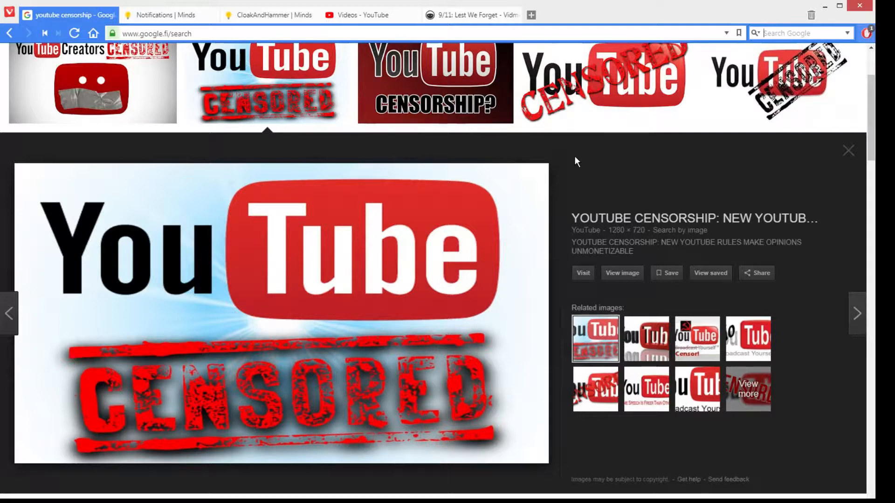
mouse_move(199, 31)
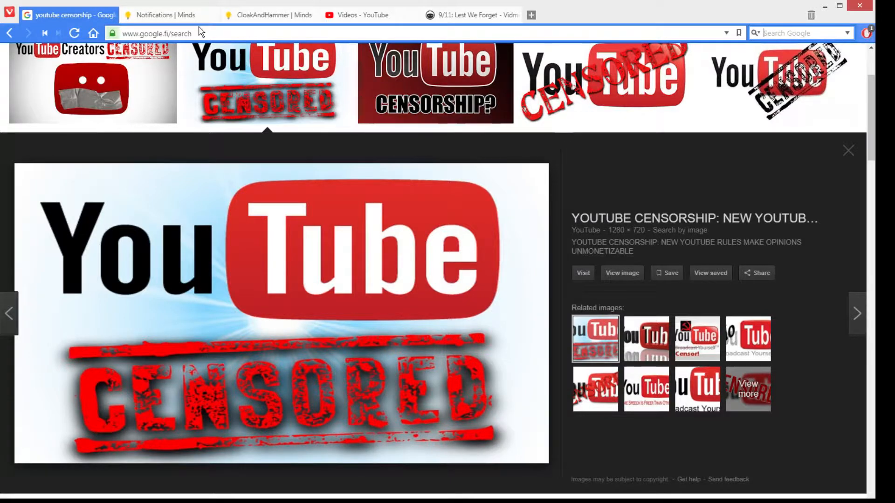
Show the Minds notifications feed down to the rejected boost notice for '9/11: Lest We Forget'
click(166, 14)
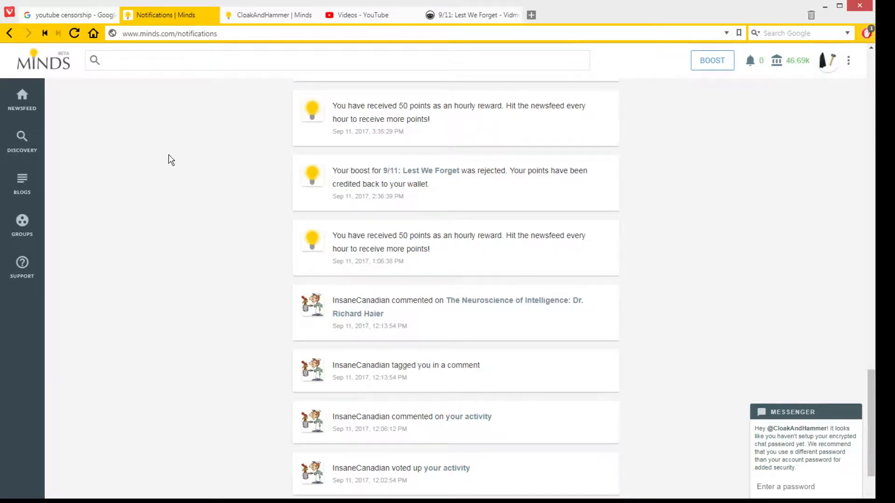
mouse_move(337, 252)
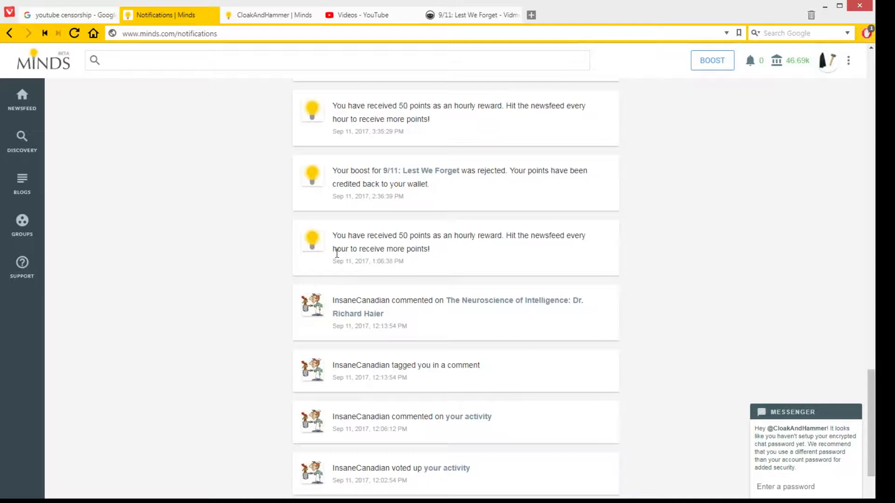
mouse_move(336, 184)
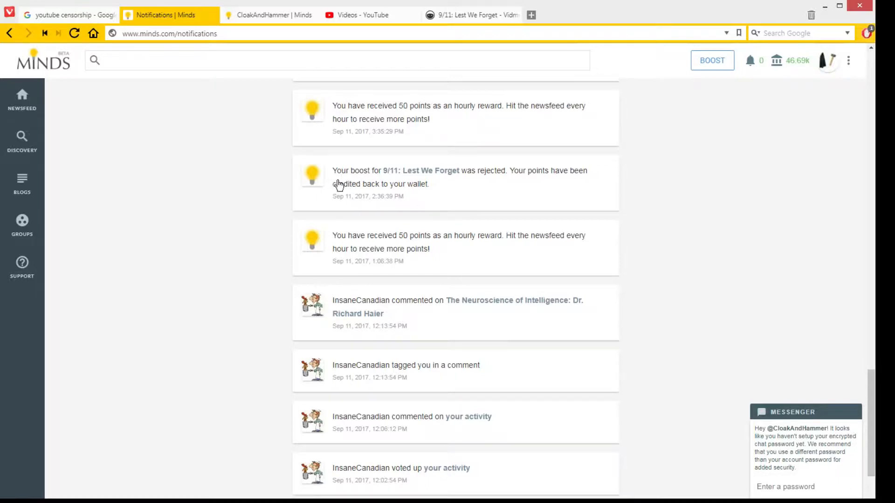
mouse_move(504, 182)
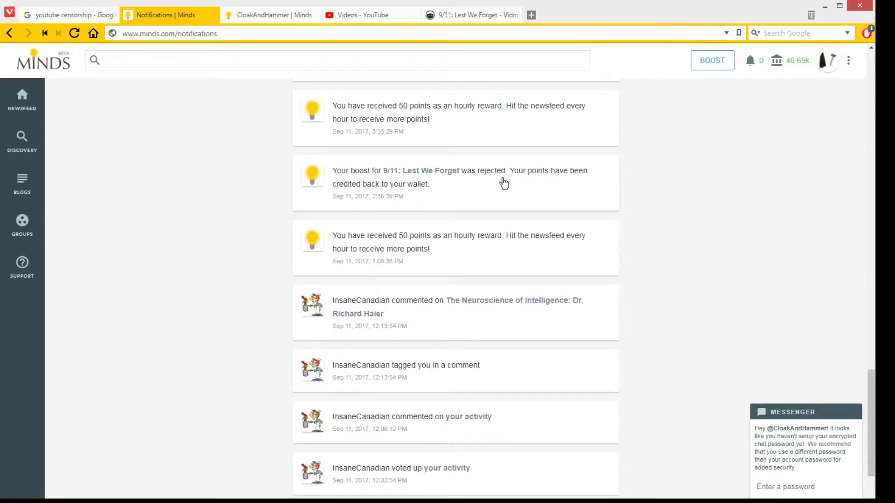
mouse_move(541, 186)
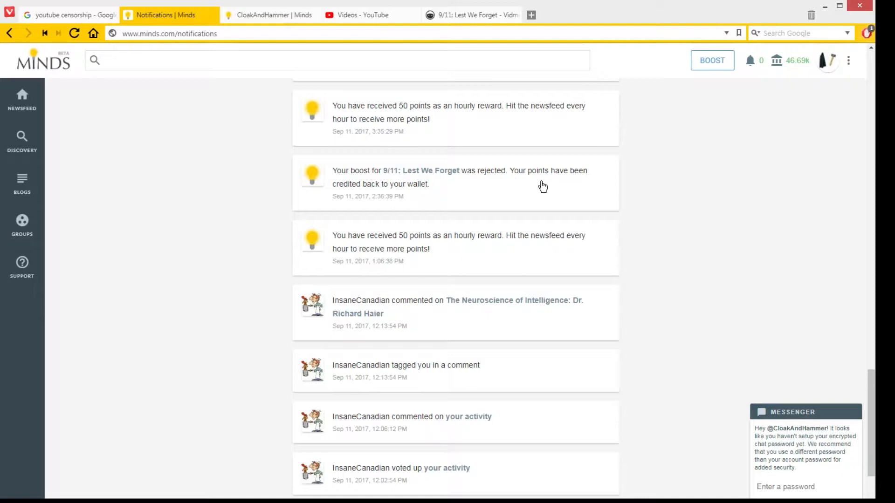
mouse_move(514, 191)
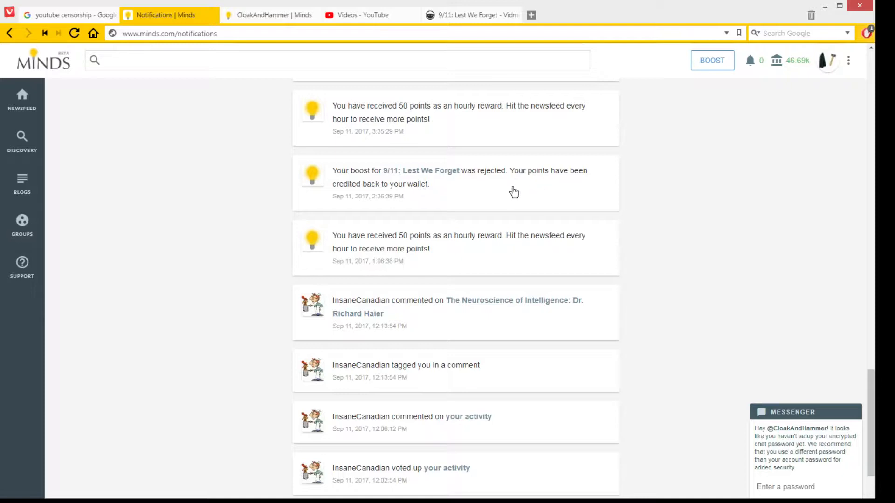
mouse_move(239, 242)
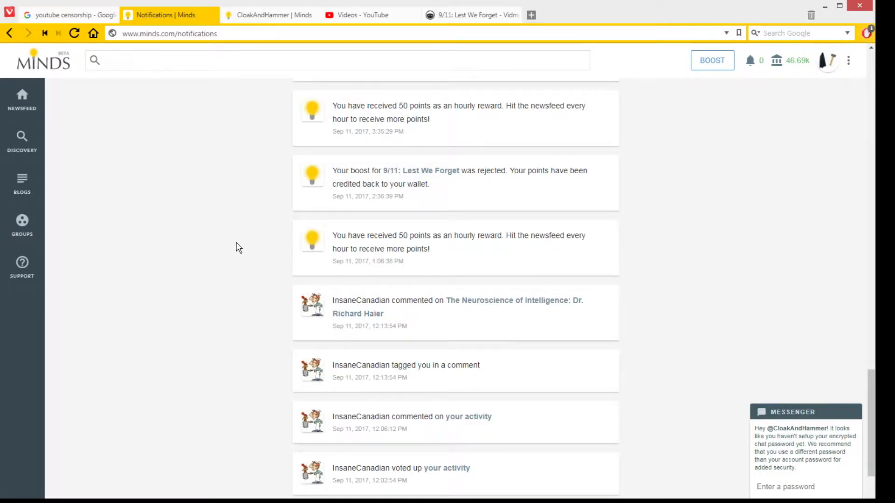
click(368, 15)
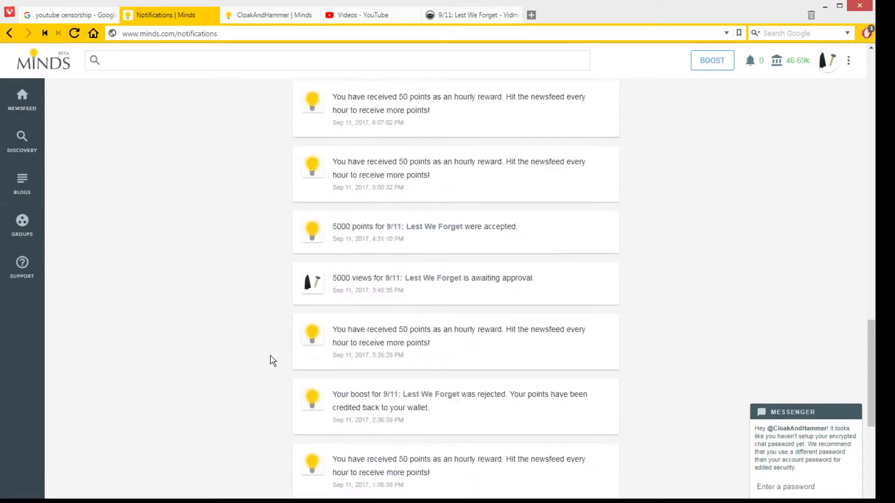
scroll(down, 3)
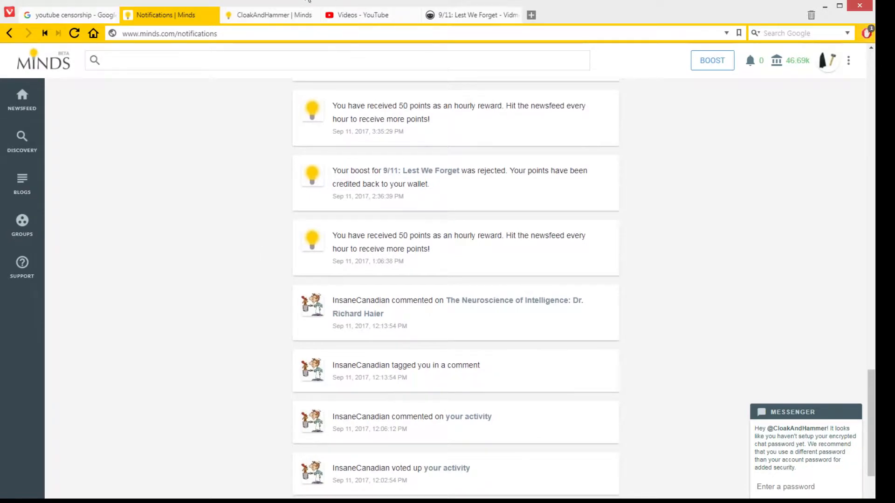
Check the 9/11 posts on the CloakAndHammer profile, then show the video's Vidme page
click(269, 15)
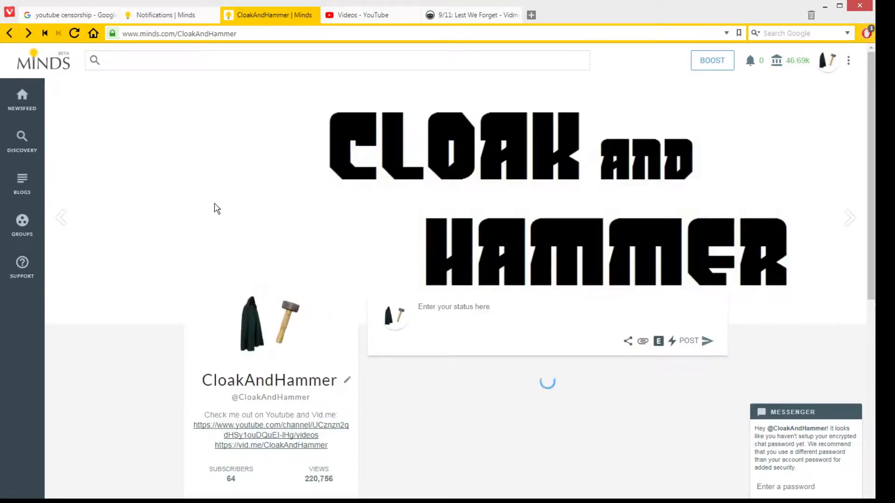
scroll(down, 3)
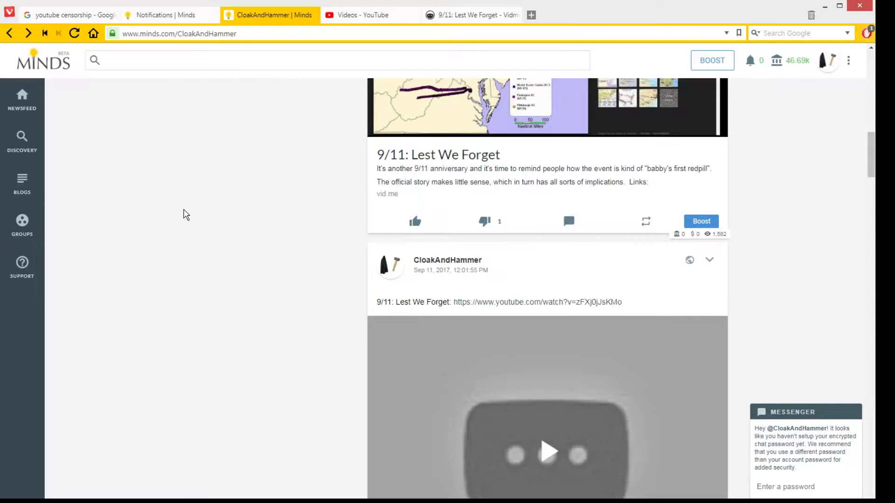
mouse_move(166, 15)
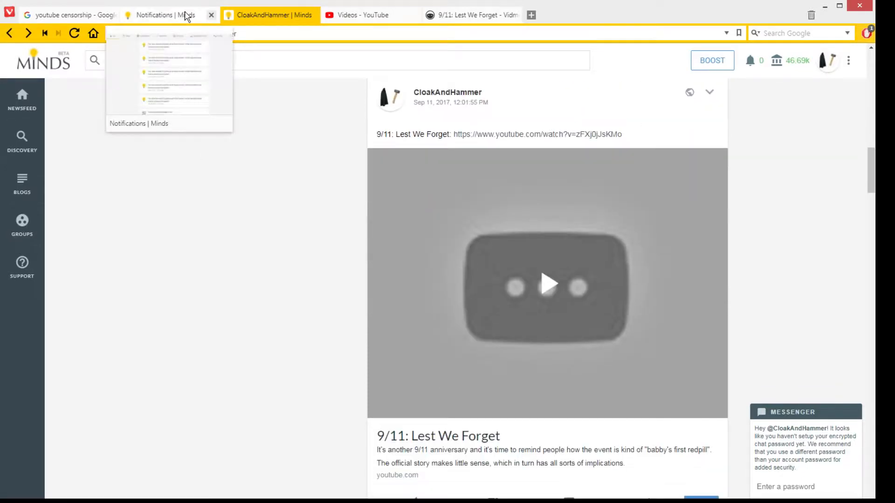
click(166, 15)
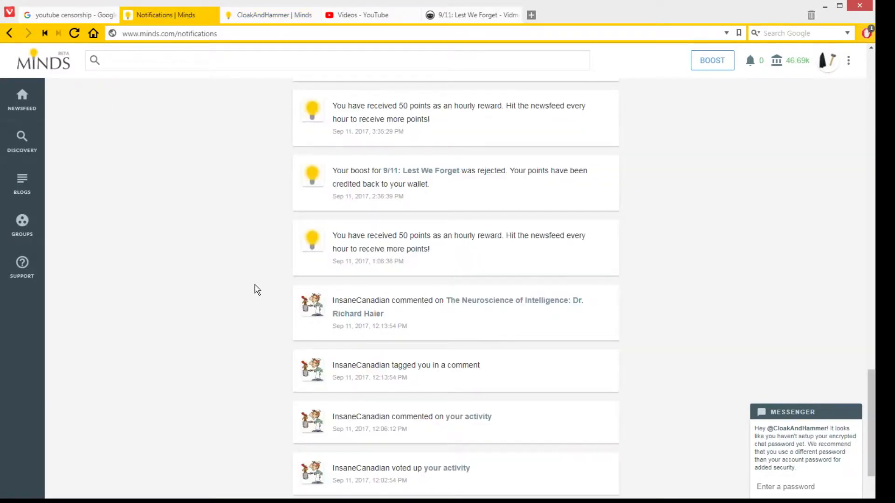
mouse_move(503, 10)
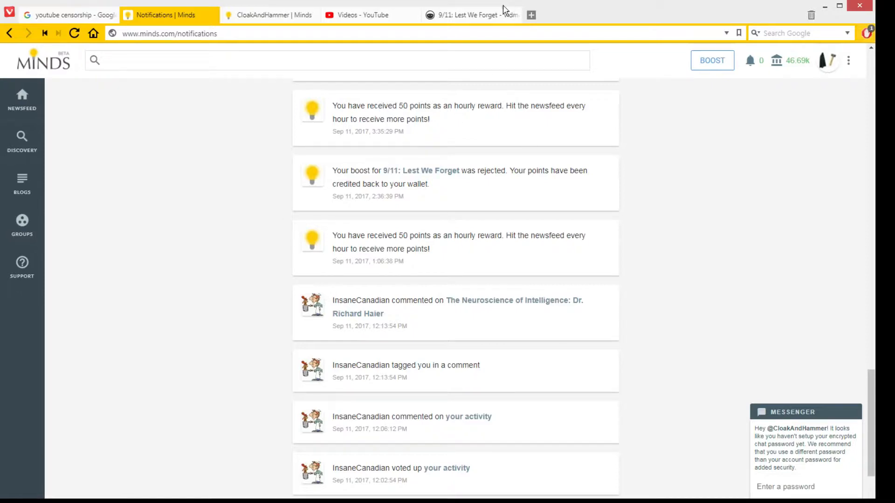
click(470, 15)
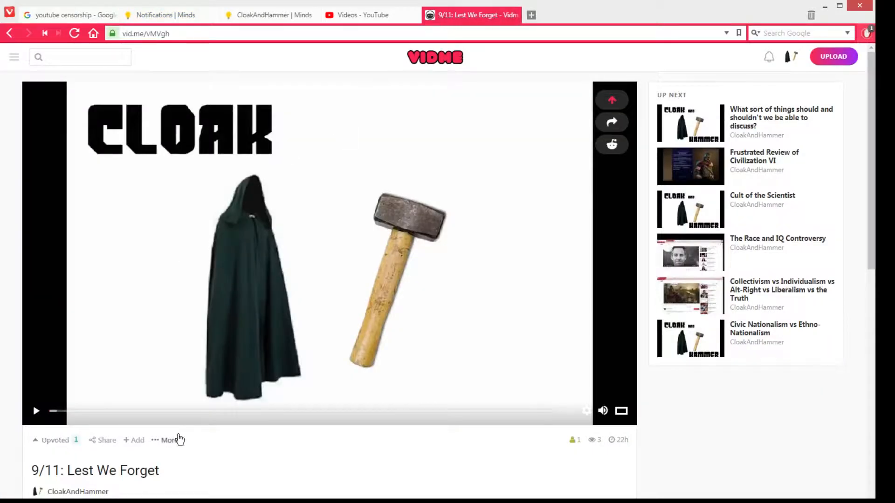
mouse_move(304, 344)
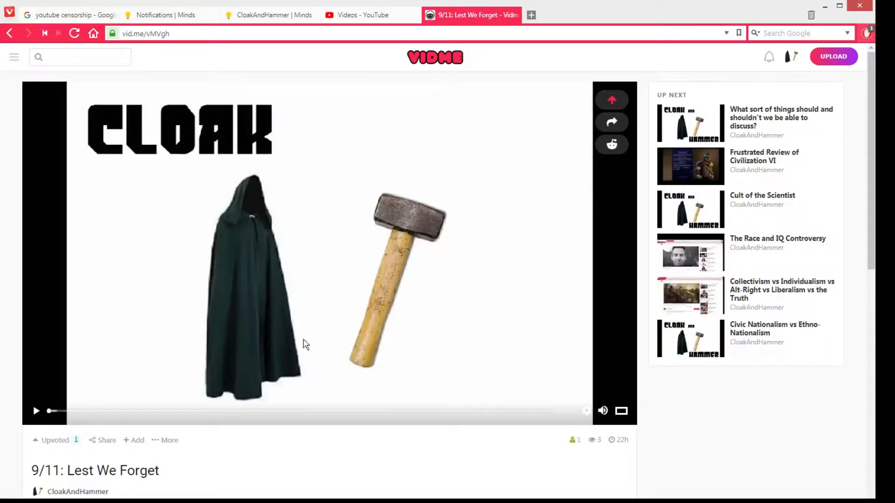
mouse_move(233, 322)
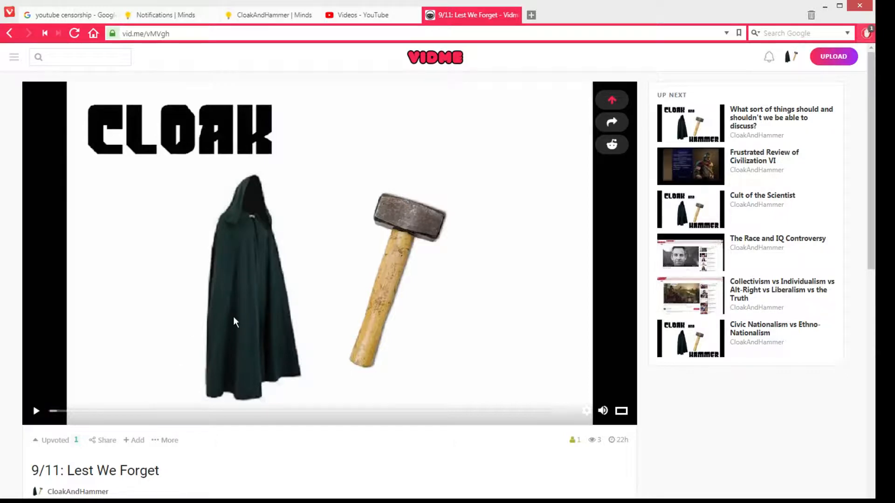
click(166, 15)
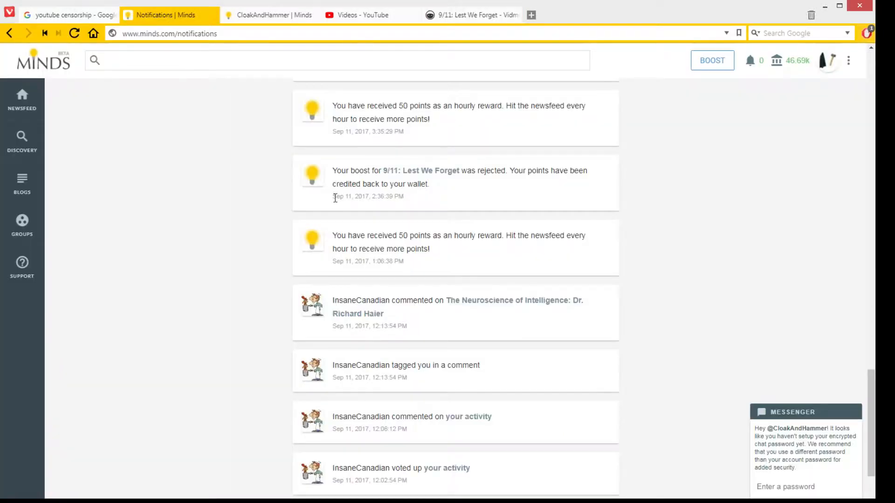
scroll(up, 3)
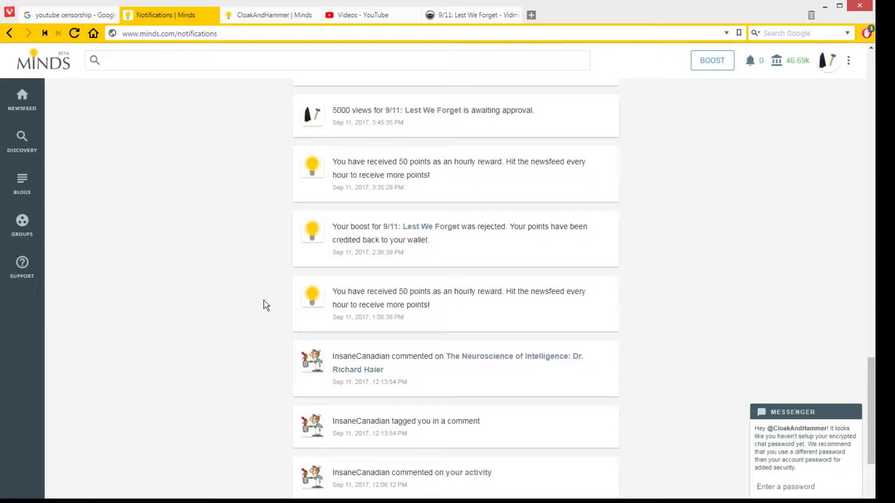
scroll(up, 3)
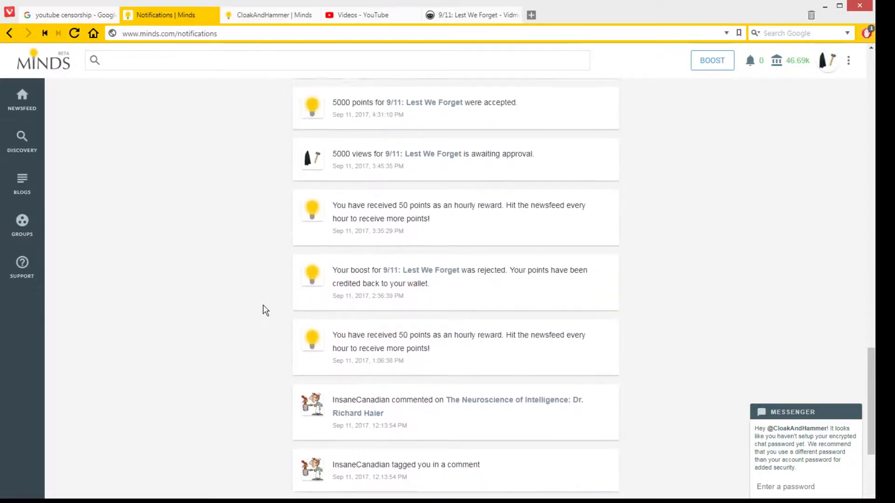
scroll(down, 3)
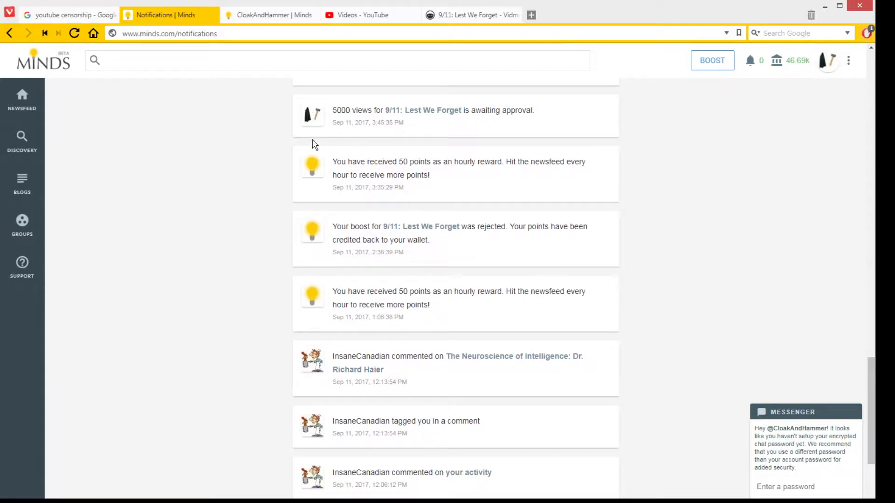
mouse_move(459, 15)
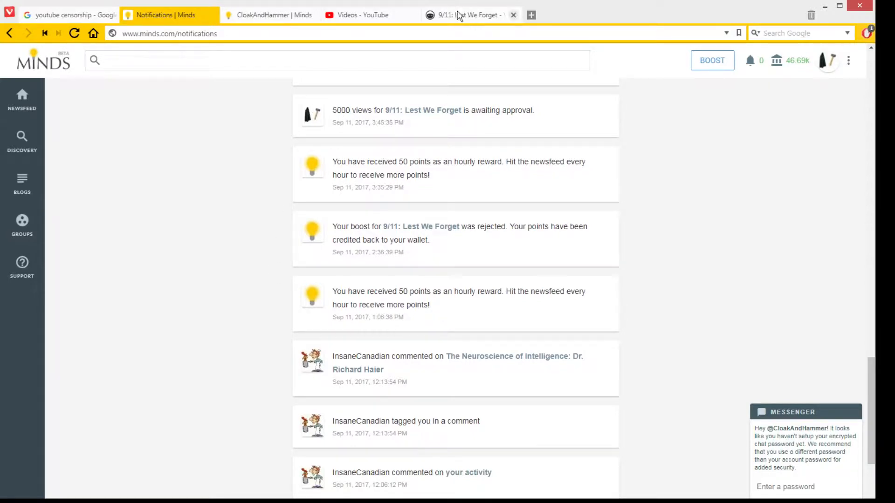
mouse_move(466, 152)
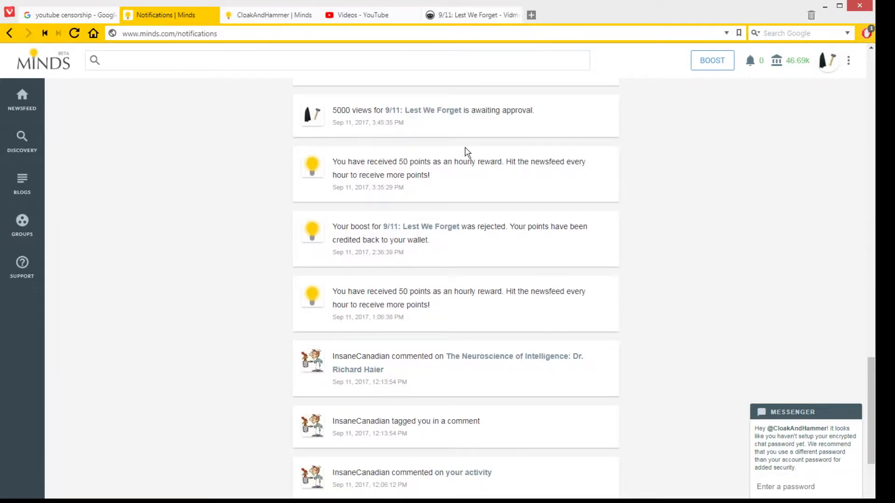
mouse_move(317, 274)
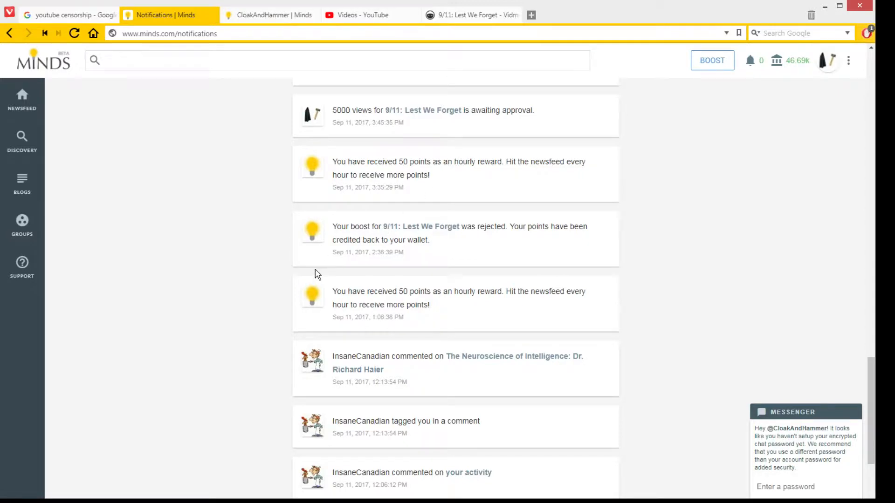
scroll(up, 3)
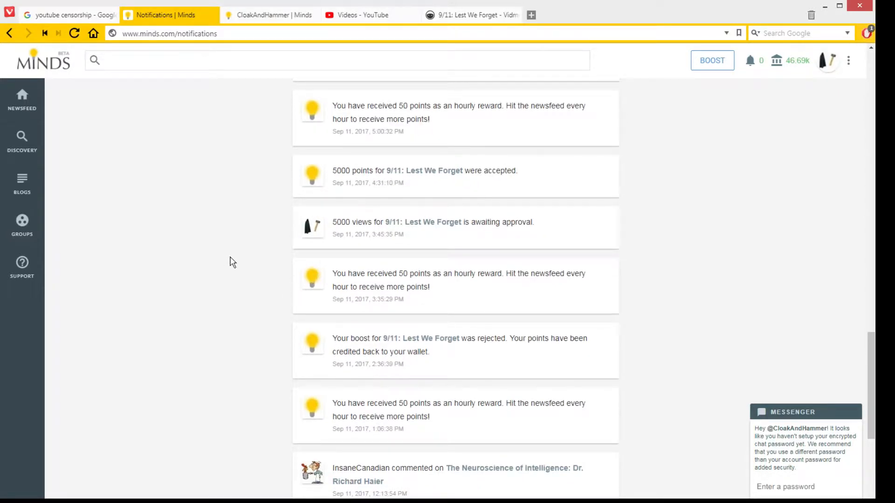
mouse_move(478, 174)
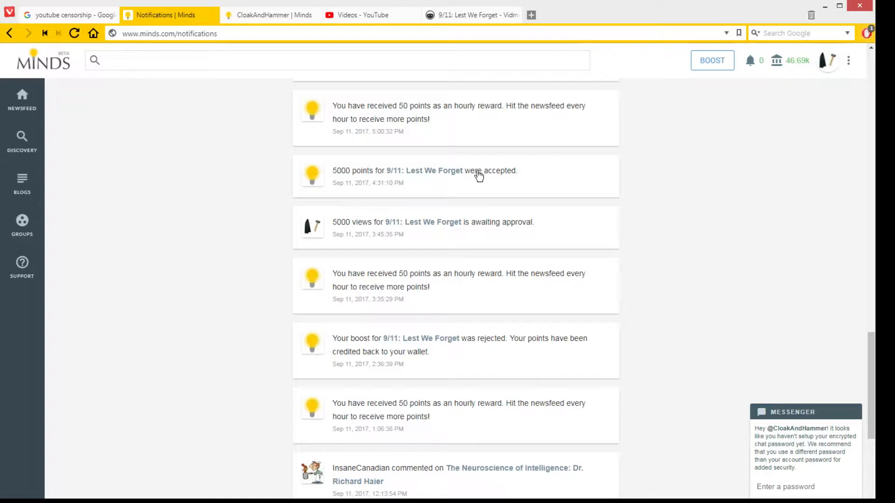
mouse_move(385, 215)
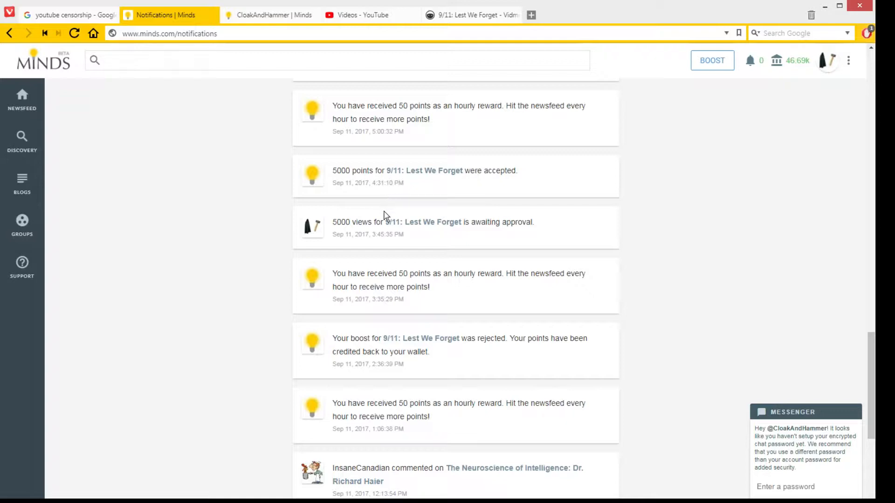
mouse_move(236, 253)
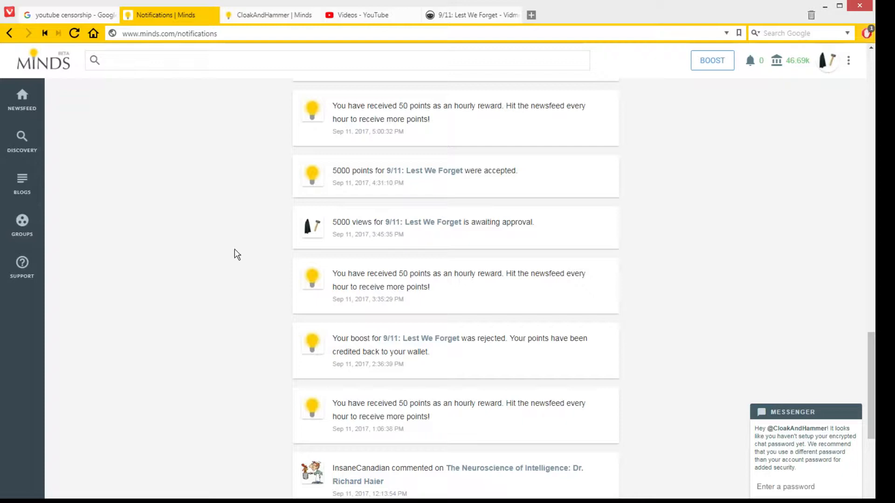
mouse_move(487, 356)
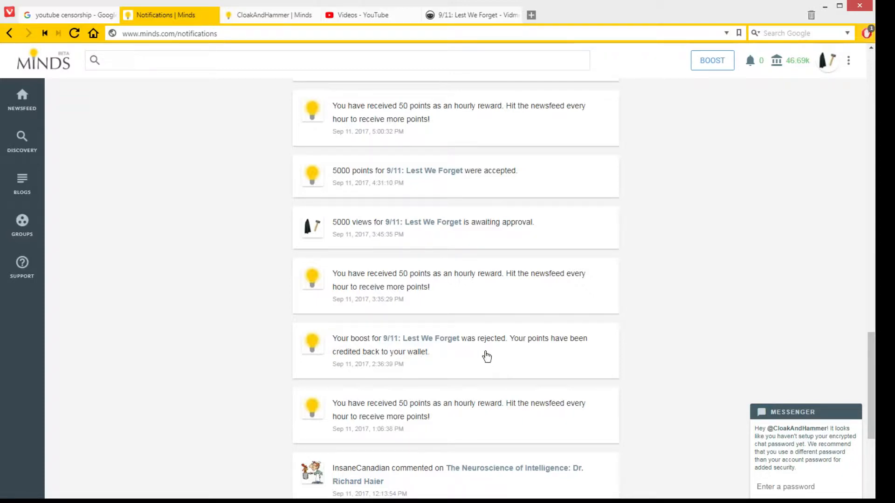
mouse_move(442, 353)
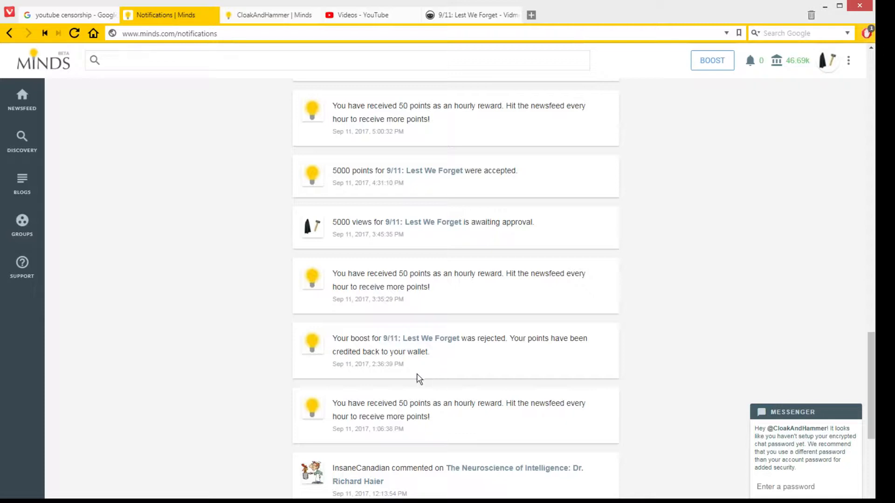
mouse_move(490, 378)
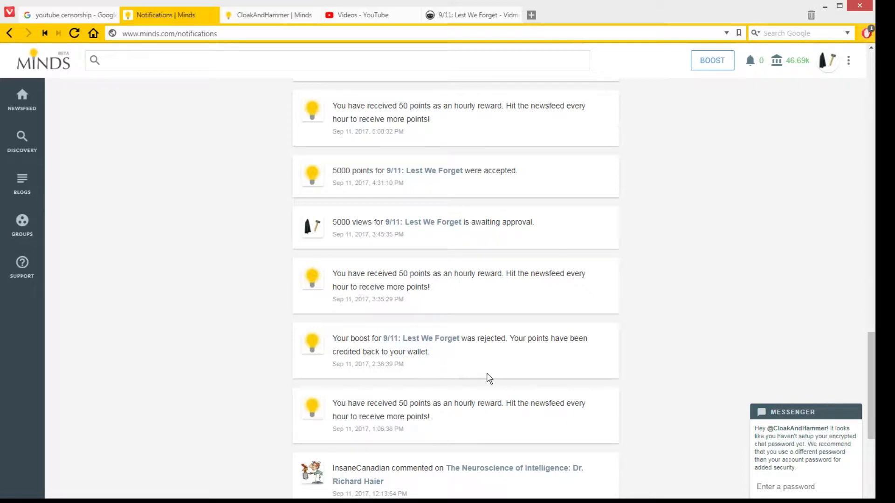
mouse_move(492, 373)
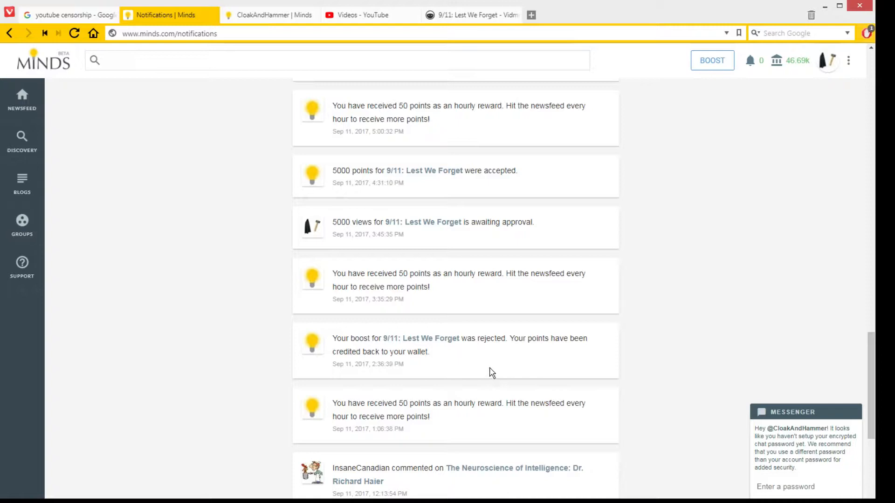
mouse_move(511, 354)
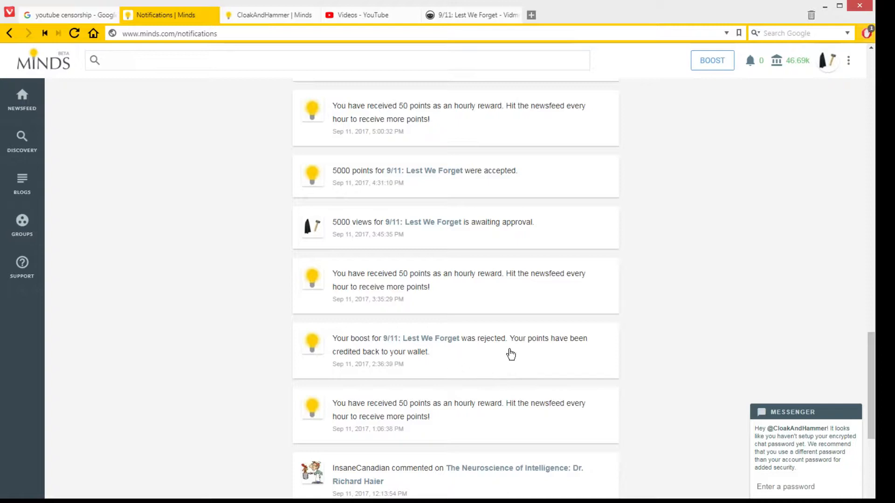
mouse_move(314, 171)
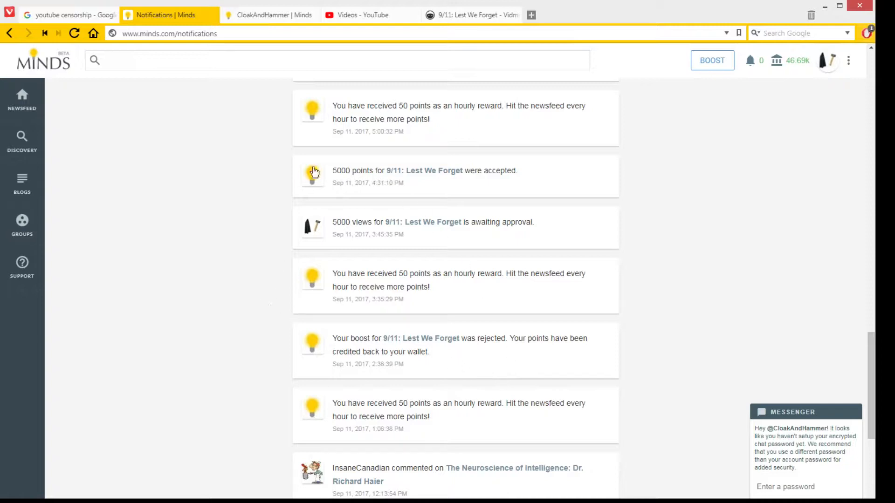
mouse_move(453, 236)
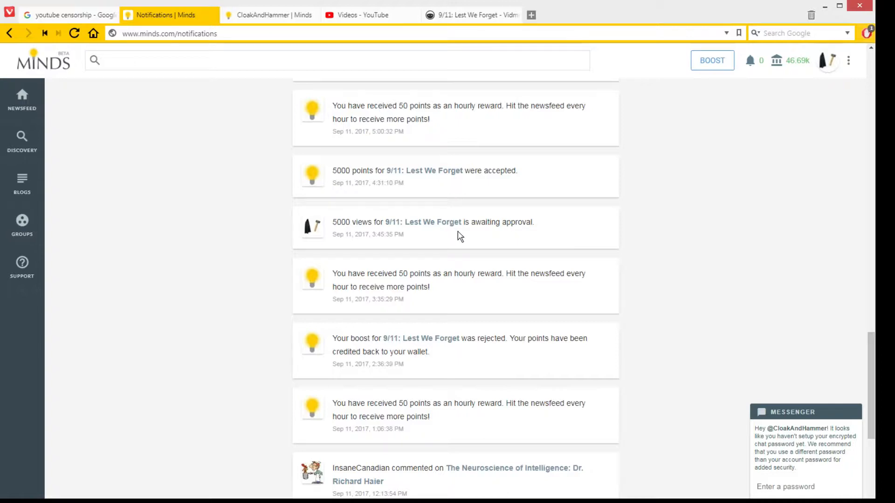
mouse_move(400, 217)
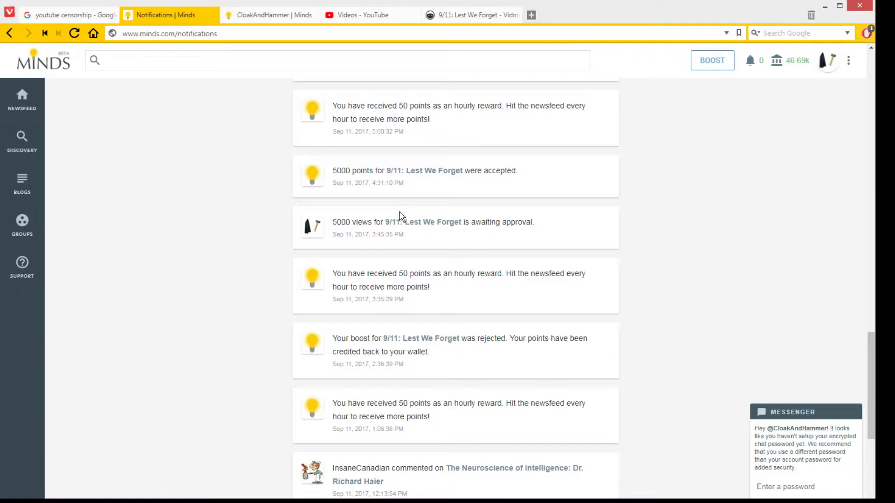
mouse_move(416, 253)
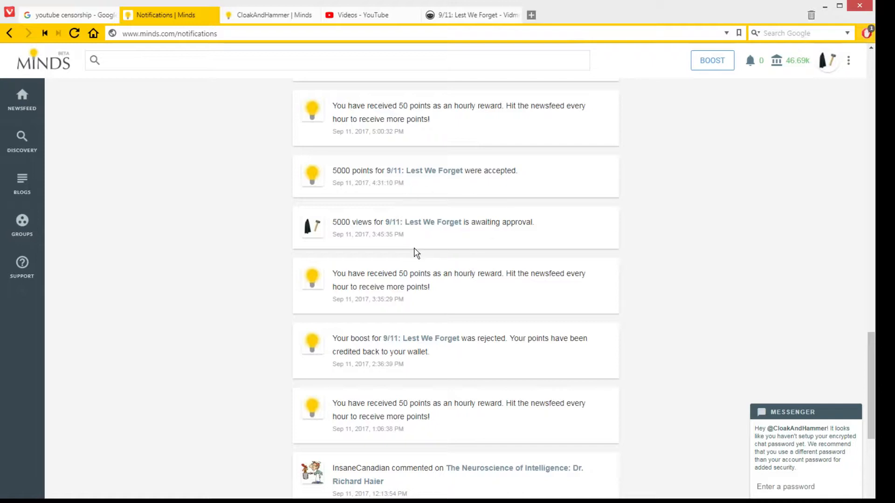
mouse_move(416, 257)
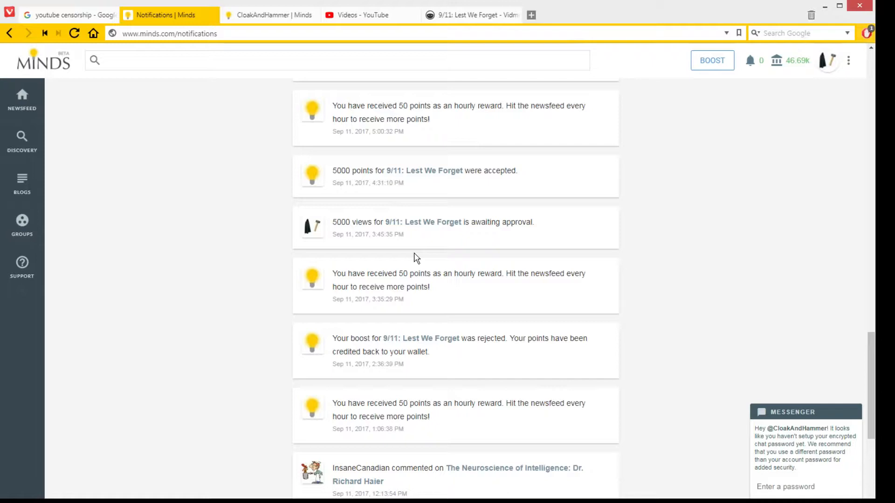
mouse_move(415, 263)
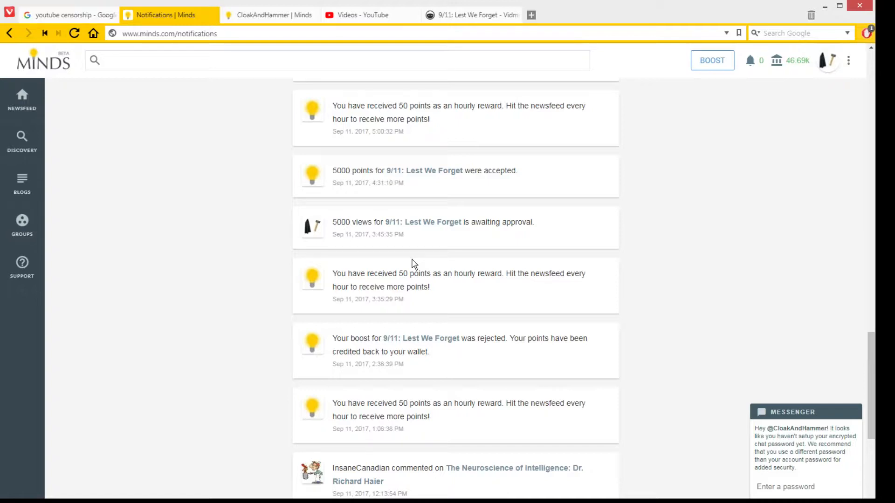
mouse_move(400, 258)
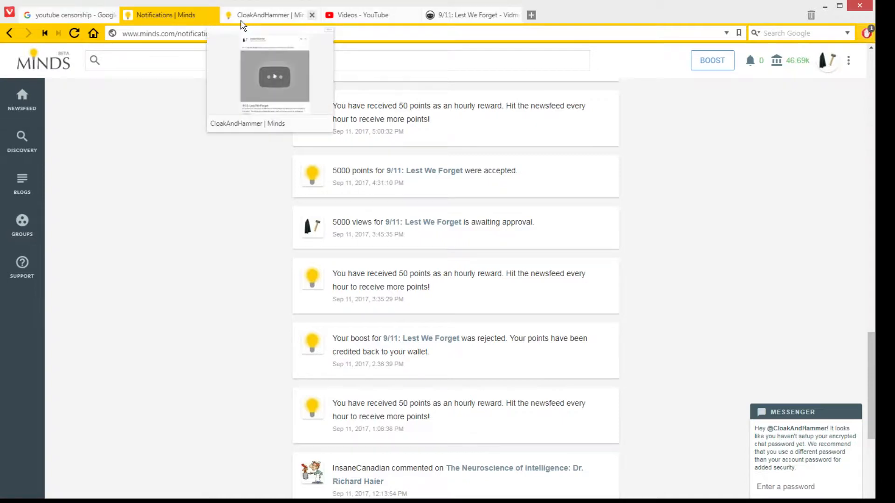
Return to the CloakAndHammer profile showing the 9/11 post with its YouTube embed
click(263, 15)
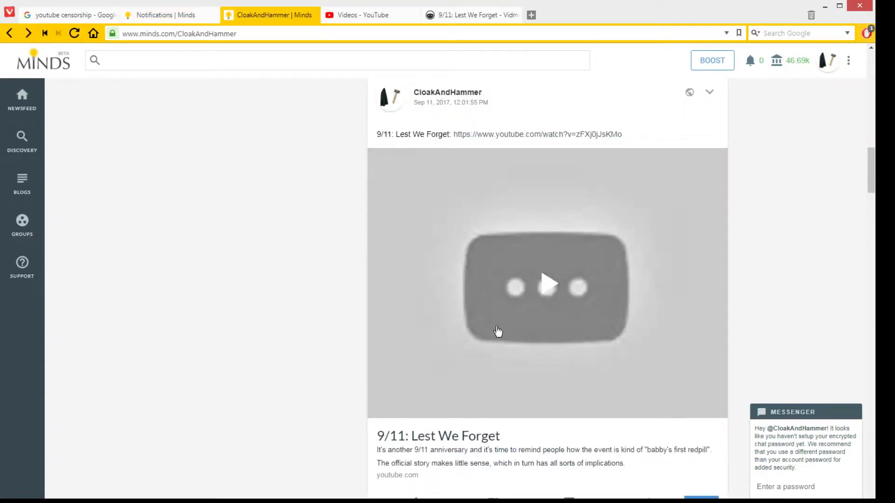
mouse_move(490, 376)
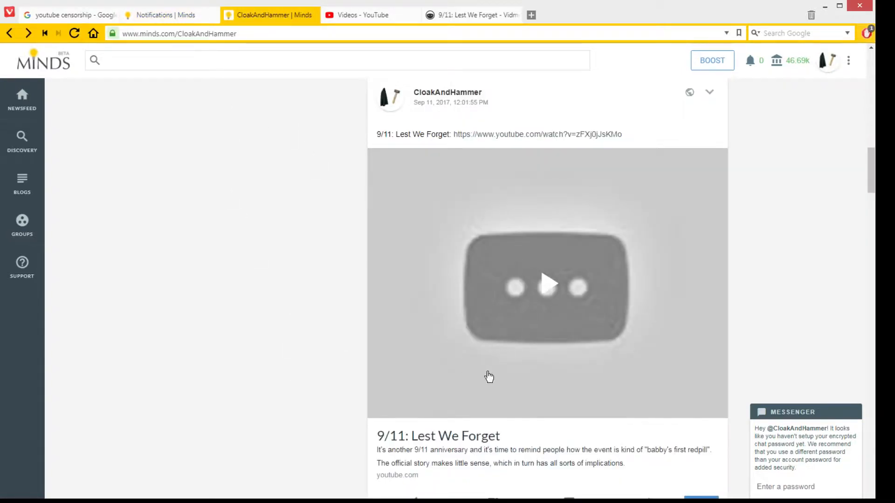
mouse_move(610, 293)
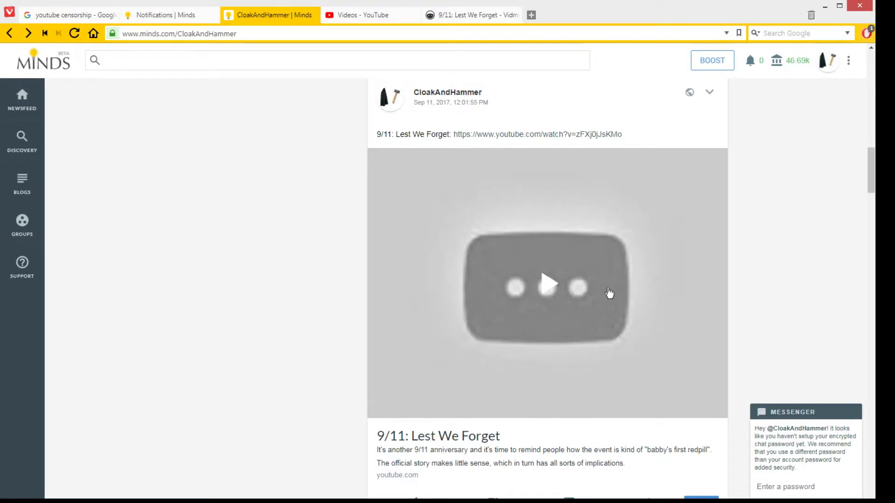
mouse_move(584, 237)
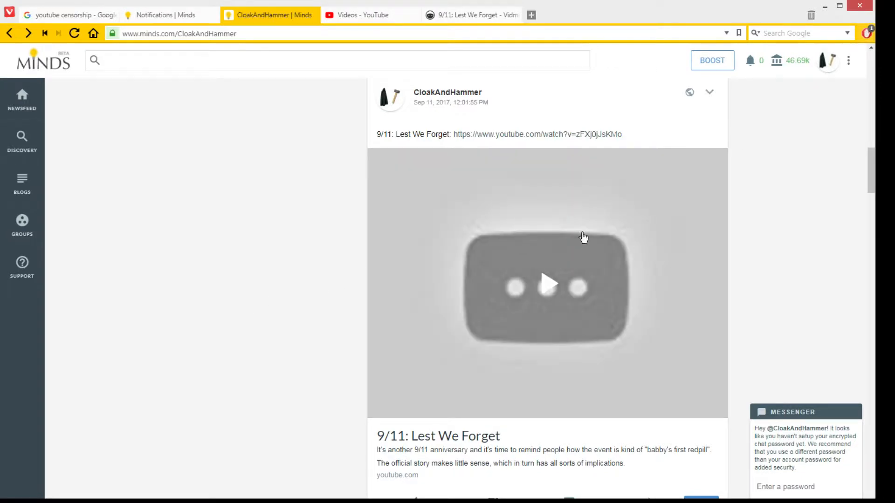
Scroll the profile feed to the 'Youtube removed my video. Le sob.' post with its removal-notice screenshot
scroll(down, 3)
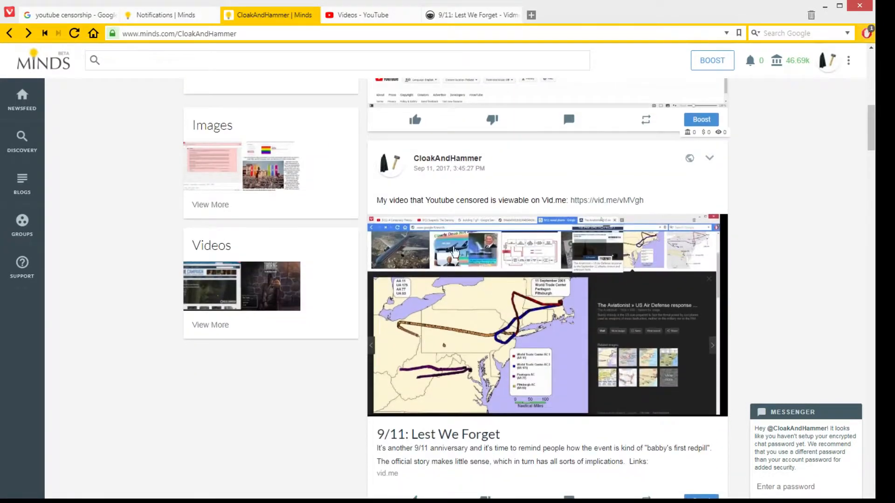
mouse_move(547, 338)
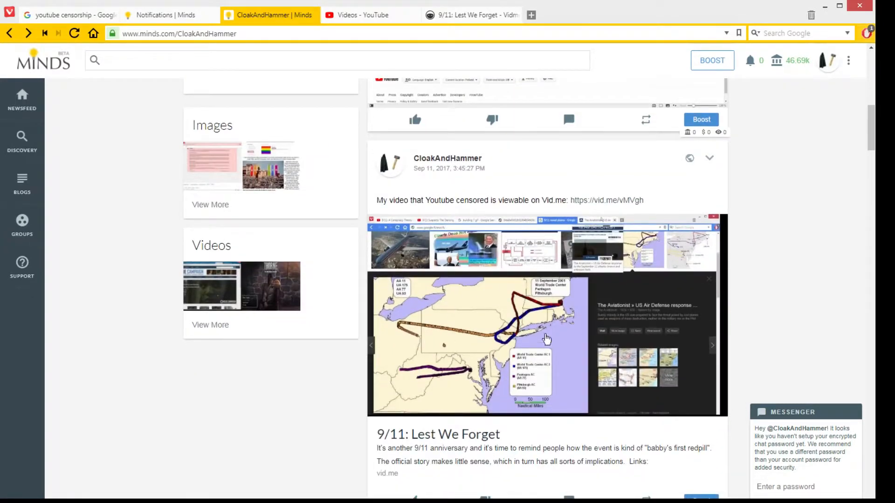
scroll(down, 3)
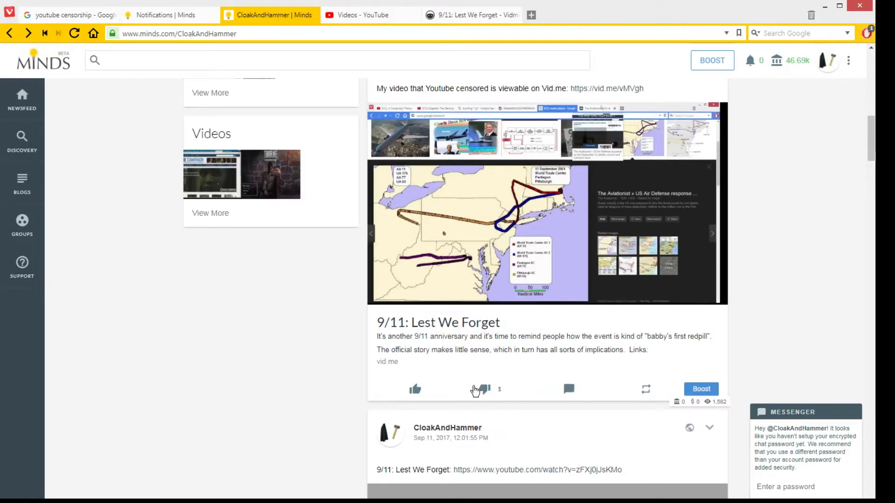
scroll(up, 3)
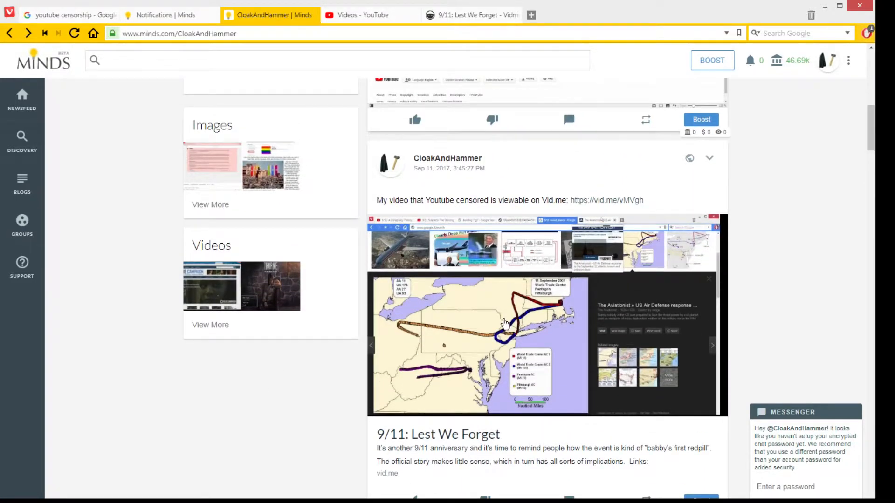
mouse_move(619, 203)
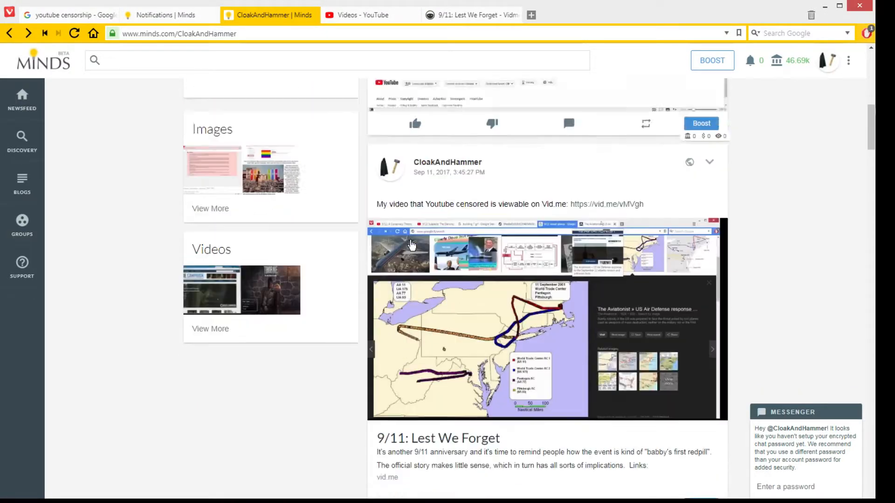
scroll(up, 3)
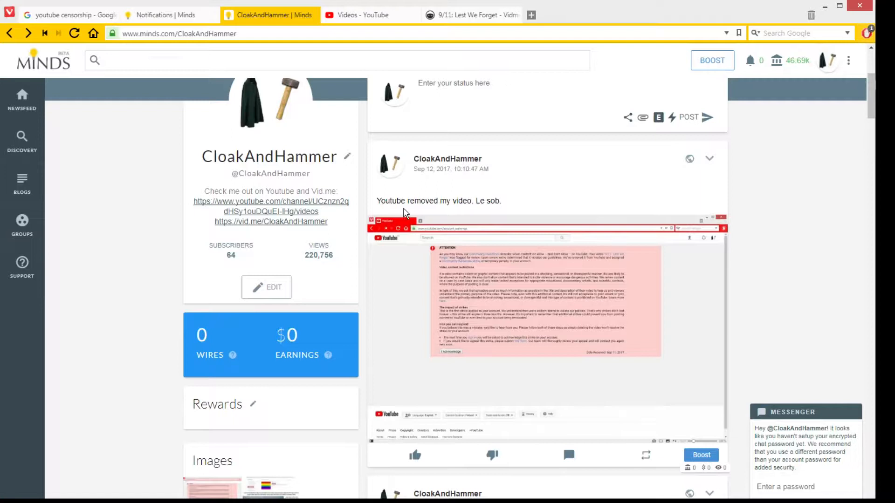
View the 'Youtube removed my video. Le sob.' post on its own page with the strike notice enlarged
click(528, 288)
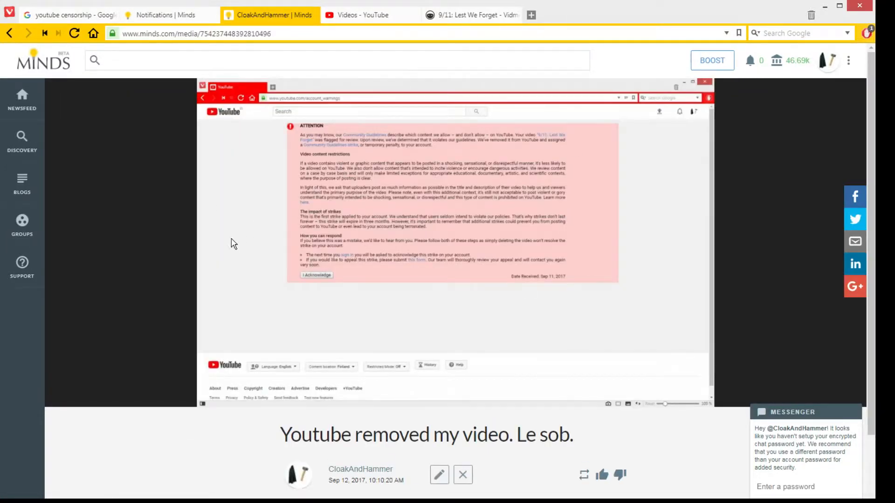
mouse_move(454, 262)
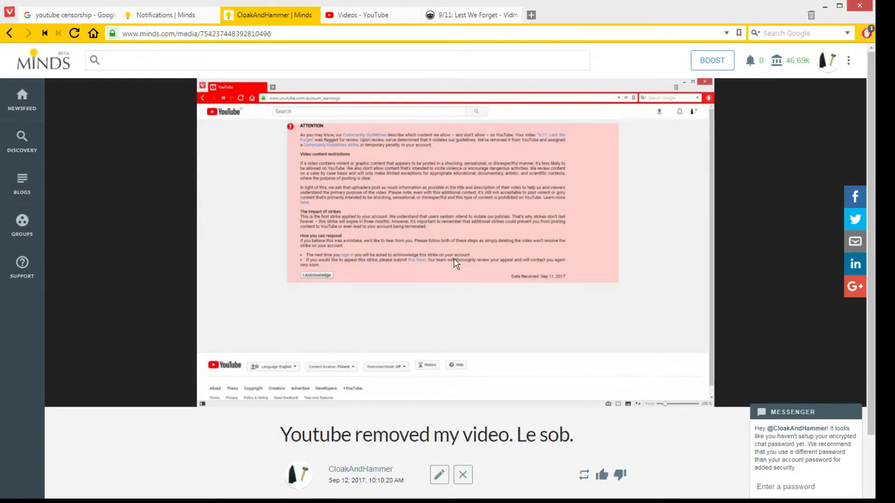
mouse_move(197, 271)
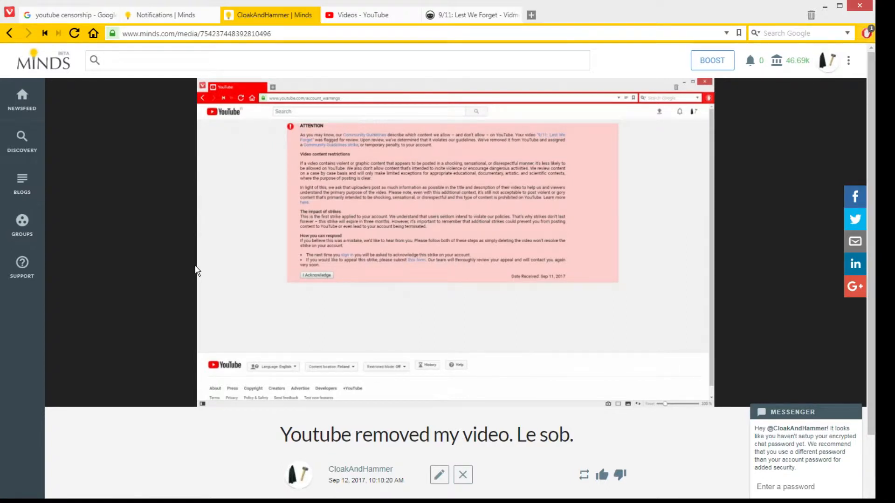
mouse_move(290, 270)
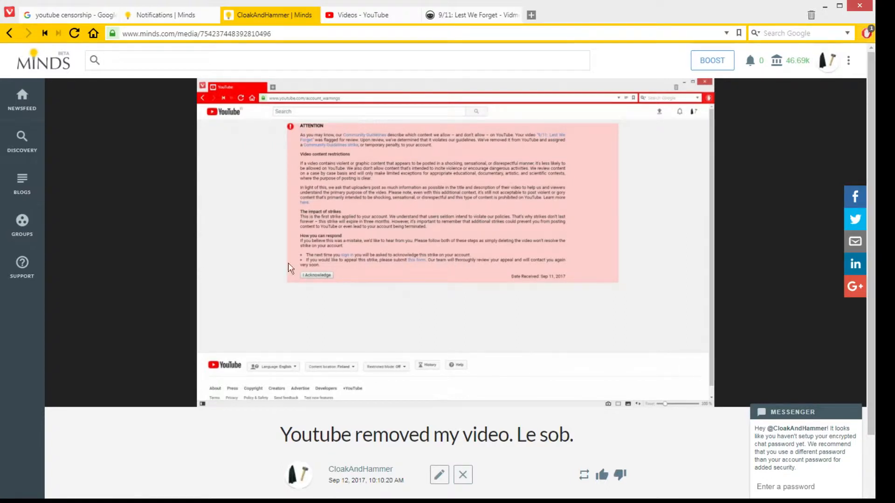
mouse_move(422, 215)
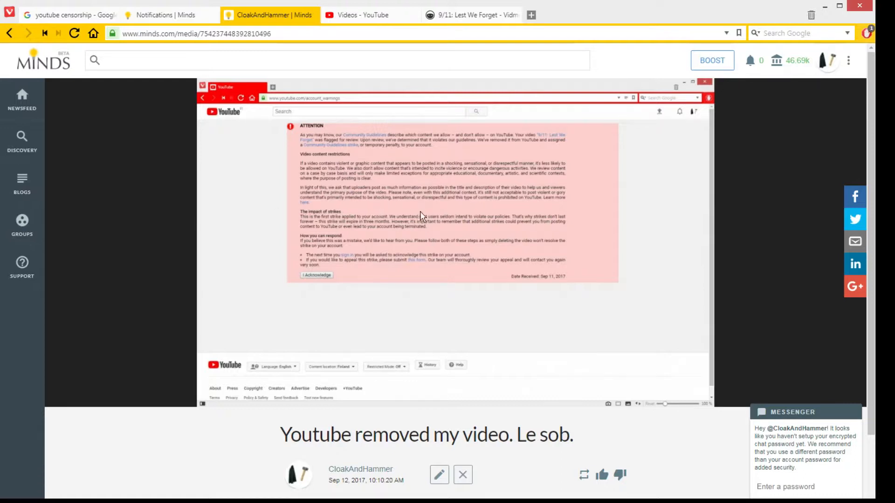
mouse_move(541, 191)
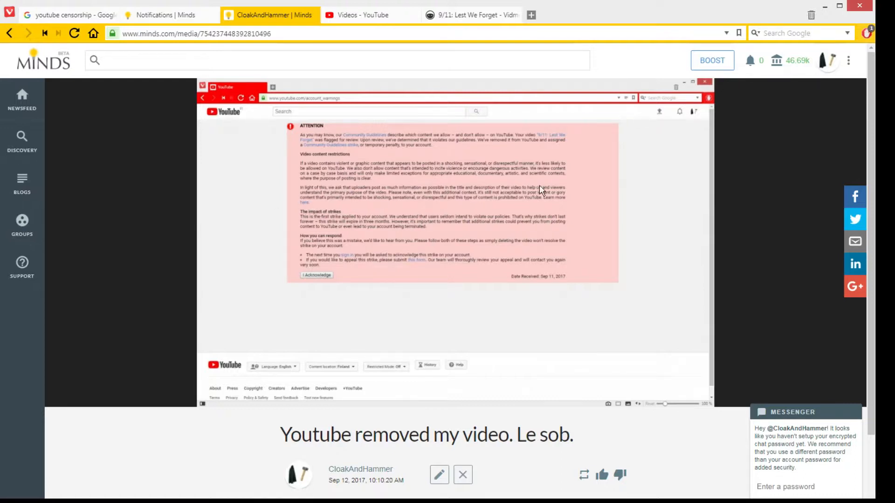
mouse_move(658, 282)
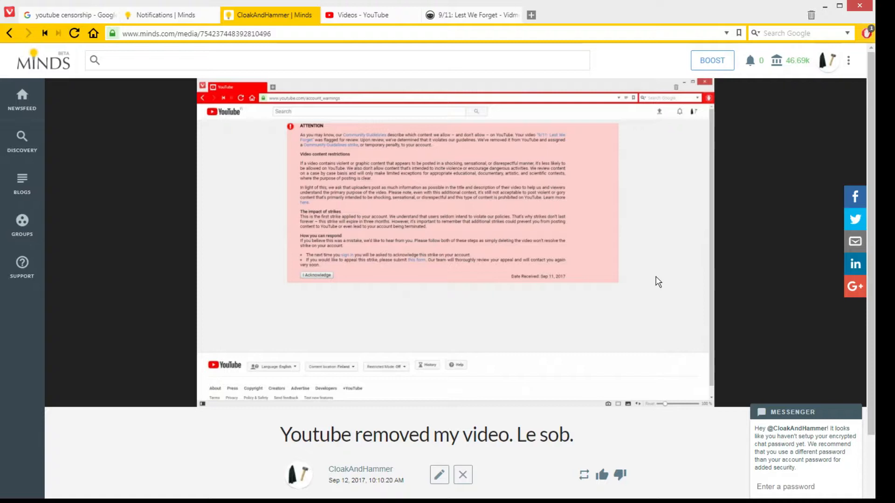
mouse_move(632, 277)
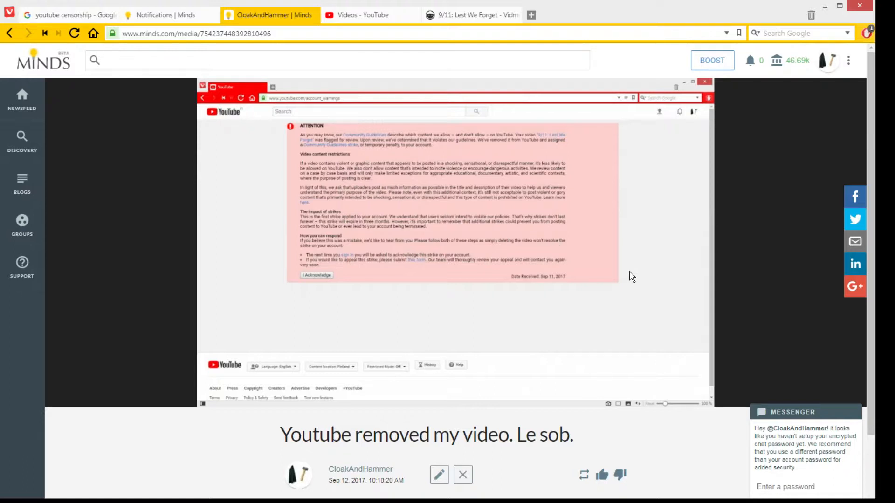
mouse_move(562, 379)
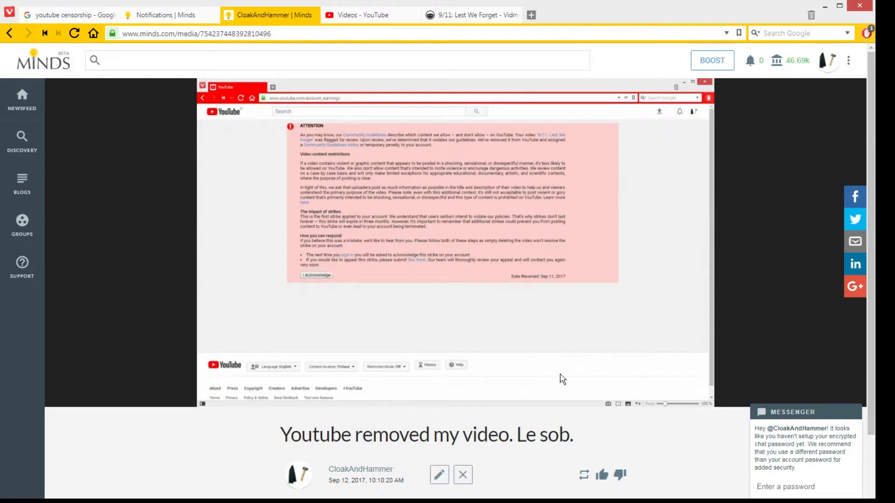
mouse_move(528, 284)
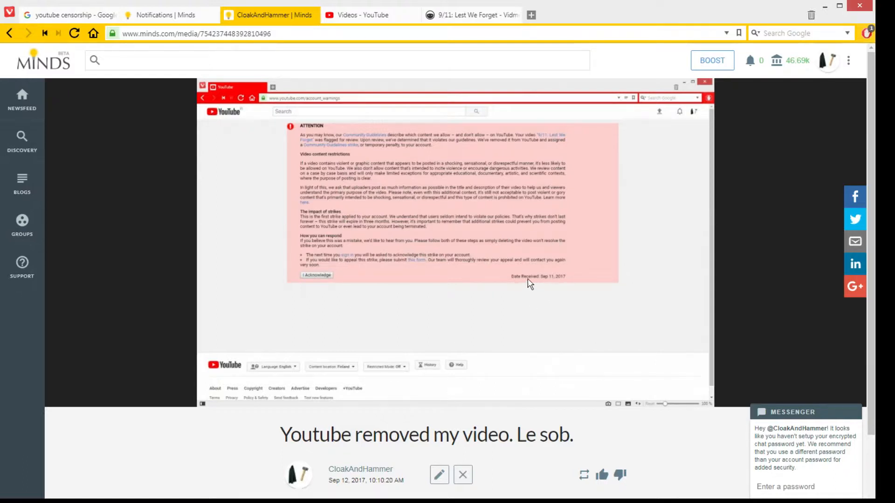
mouse_move(557, 286)
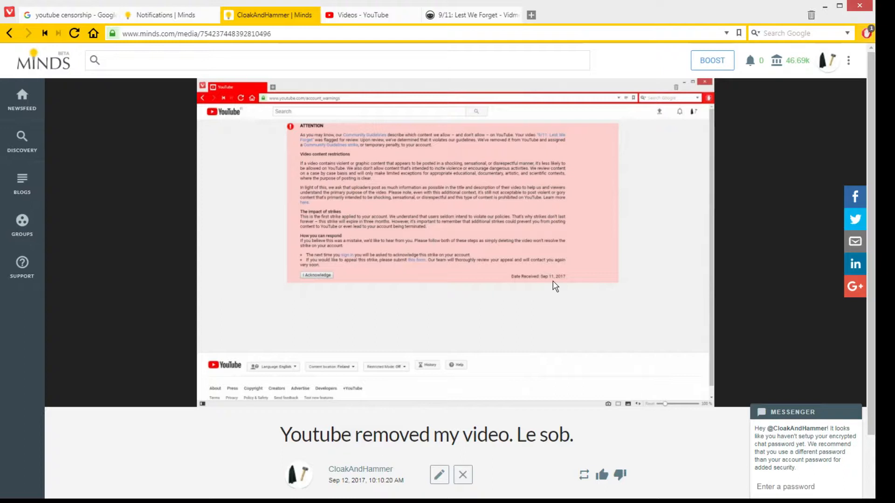
mouse_move(599, 177)
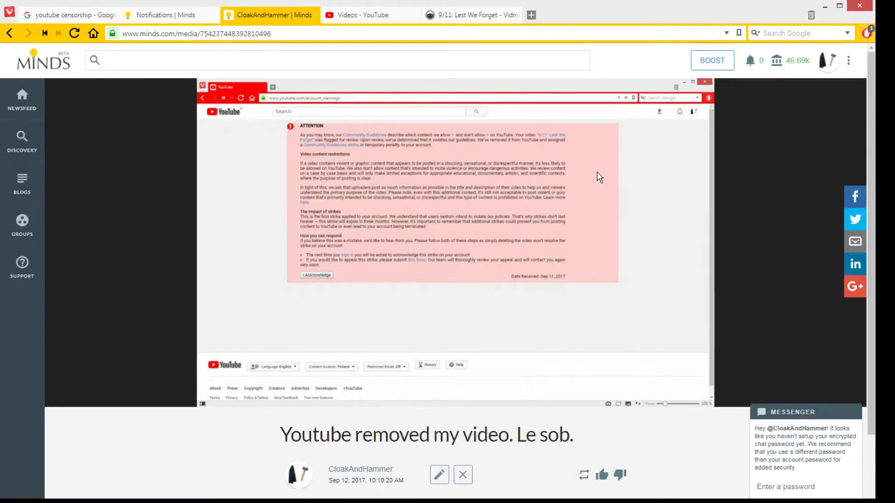
mouse_move(577, 198)
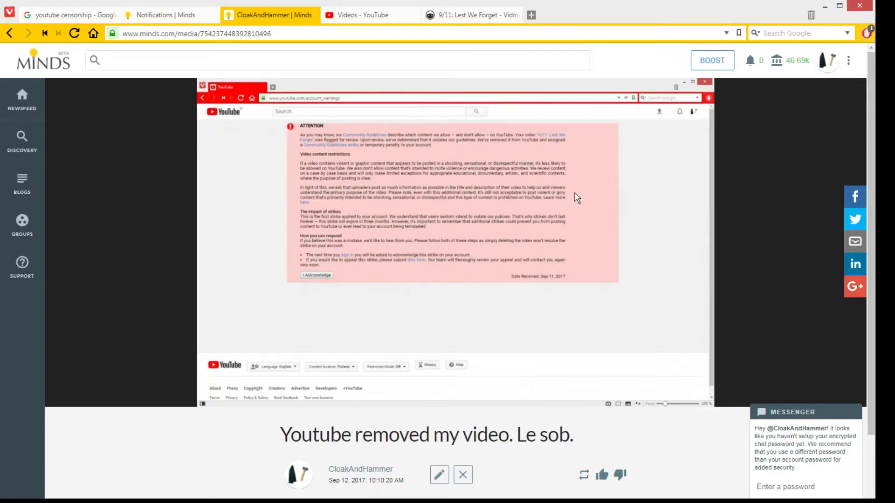
mouse_move(667, 167)
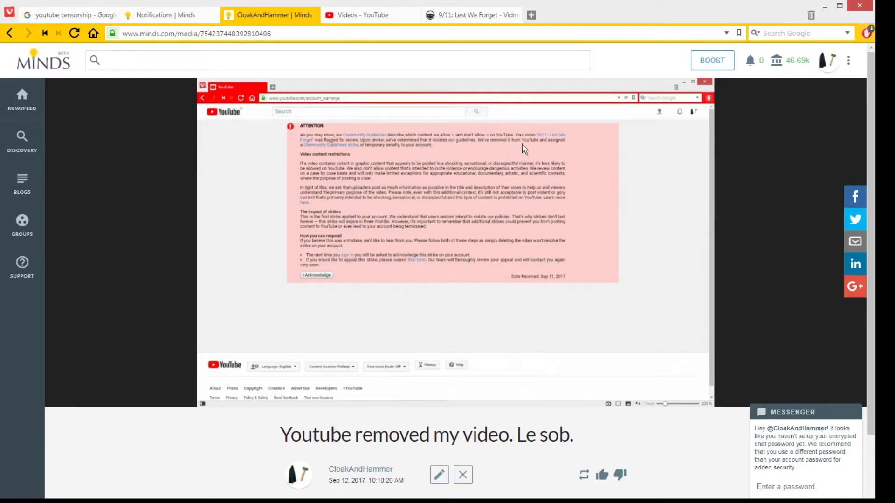
mouse_move(549, 151)
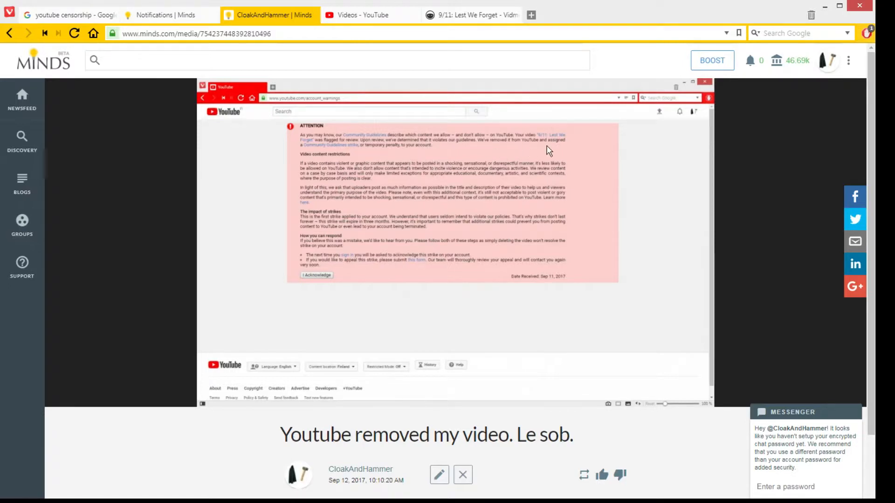
mouse_move(324, 159)
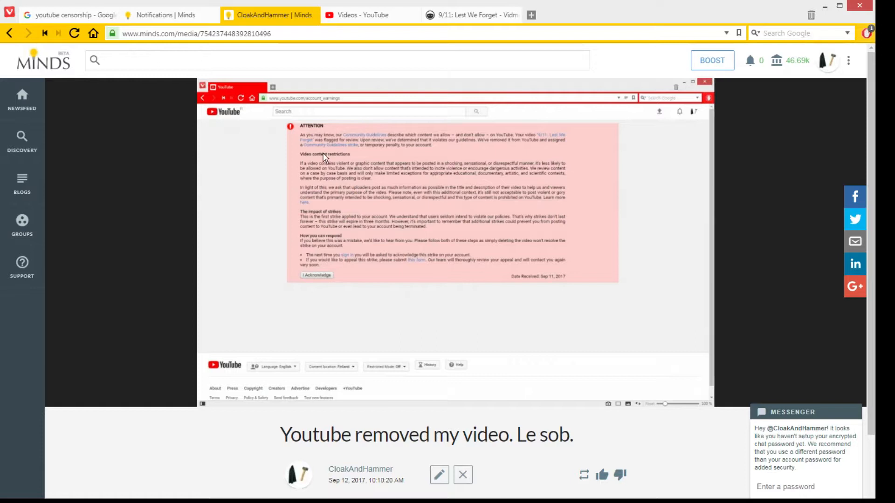
mouse_move(347, 153)
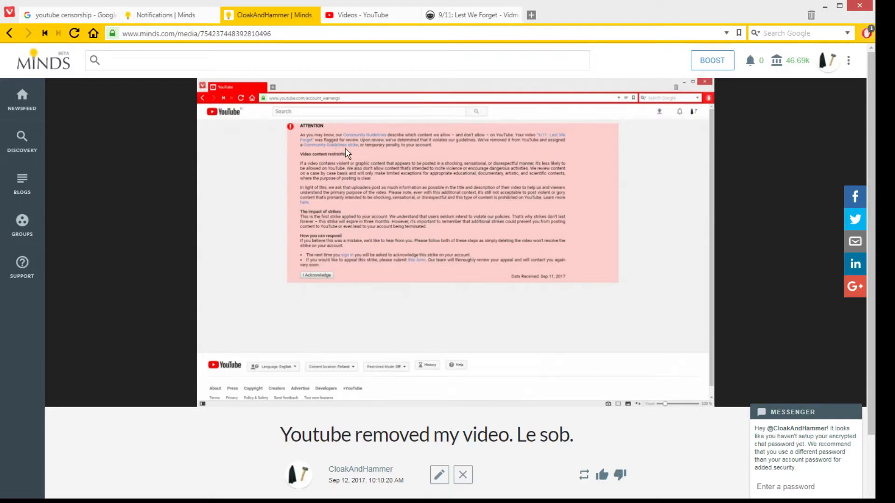
mouse_move(409, 156)
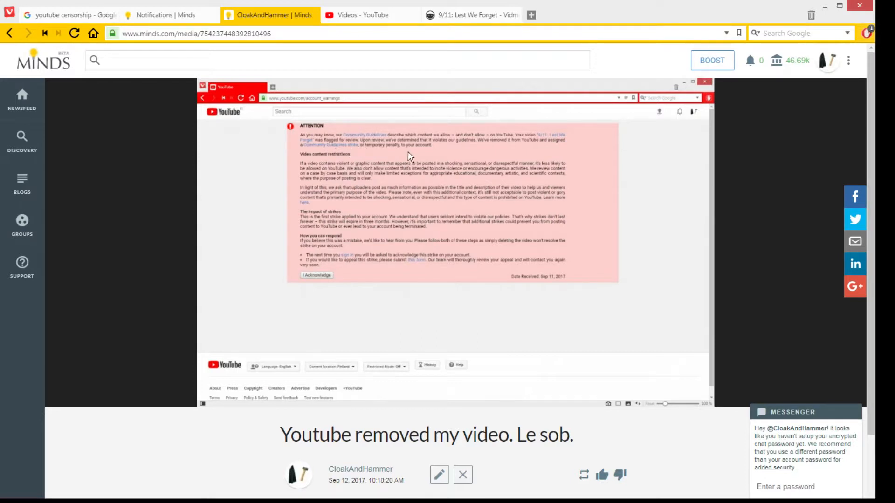
mouse_move(323, 160)
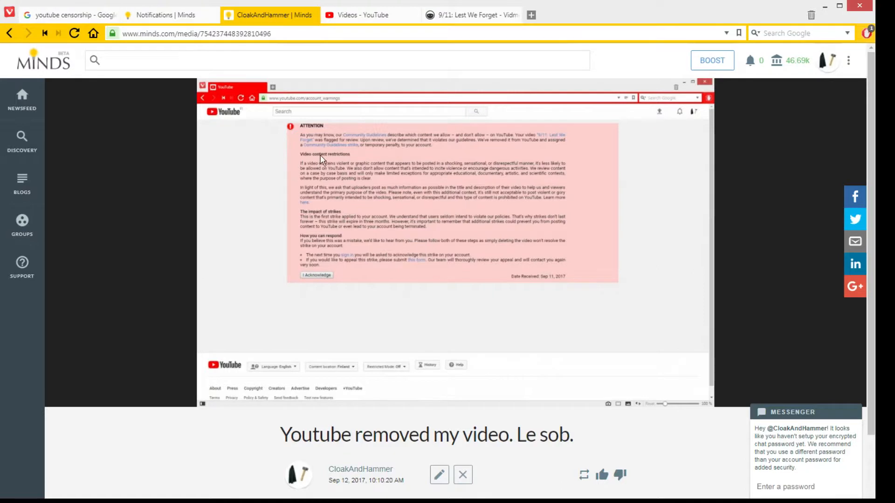
mouse_move(468, 157)
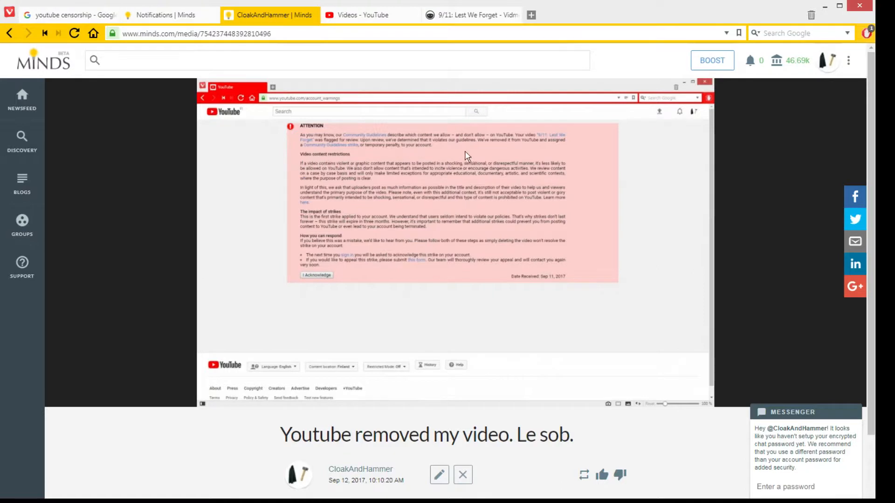
mouse_move(612, 166)
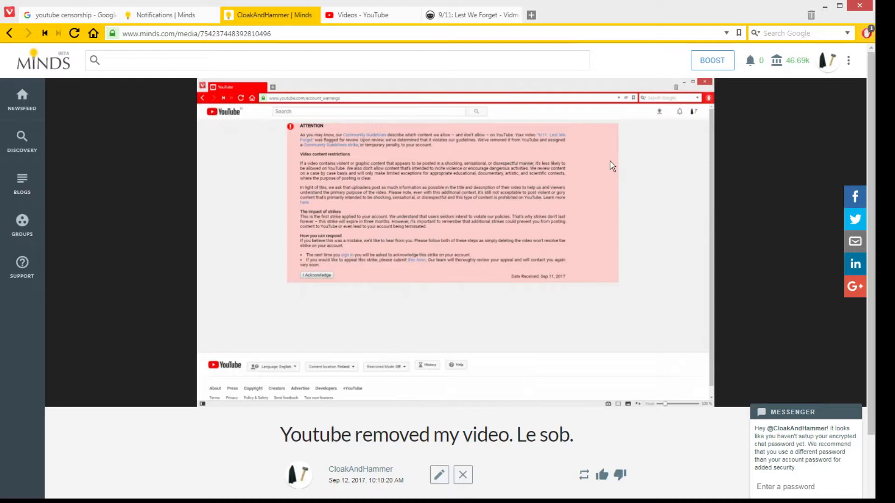
mouse_move(604, 167)
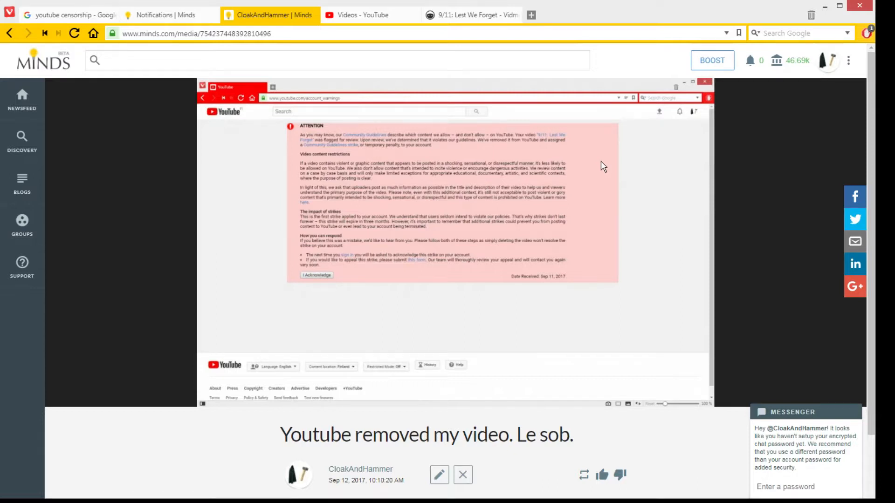
mouse_move(373, 198)
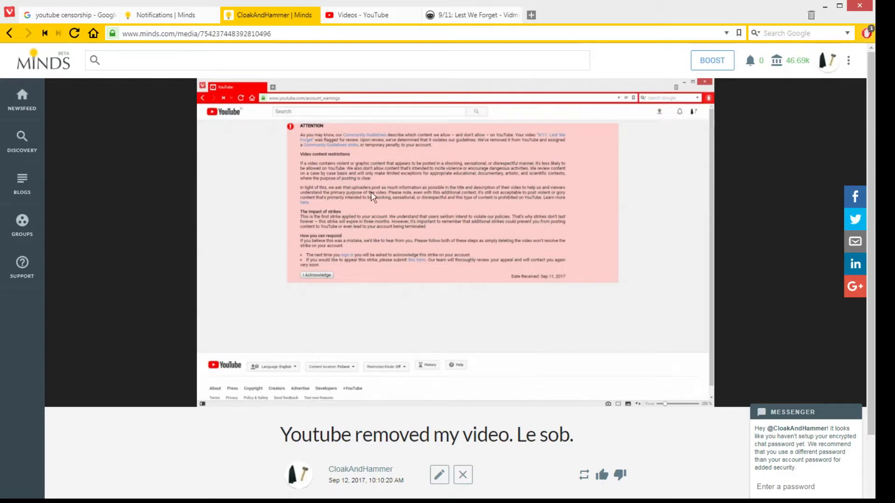
mouse_move(364, 173)
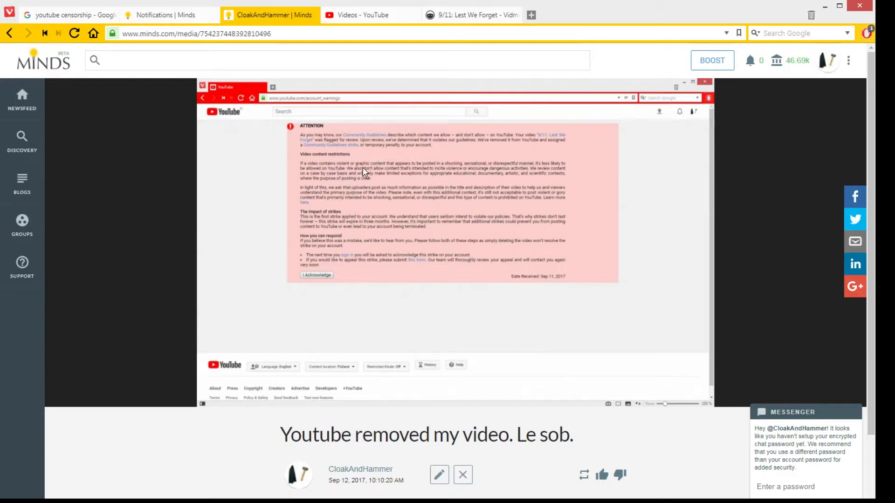
mouse_move(434, 175)
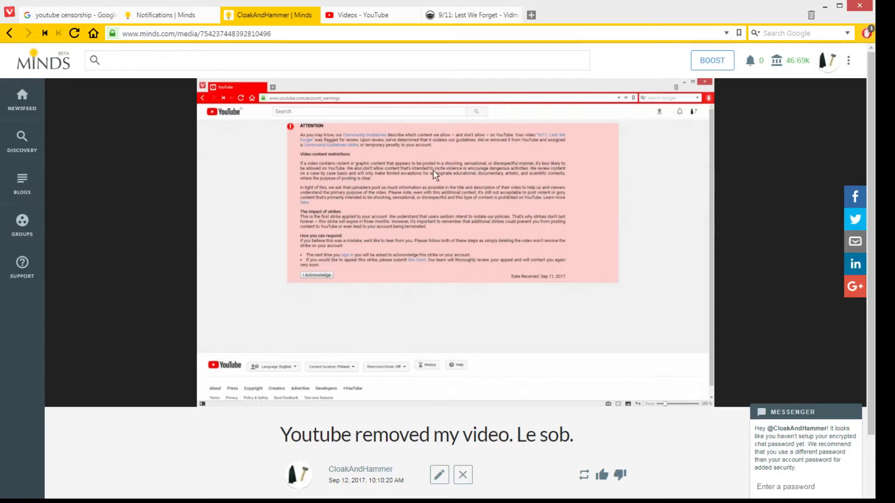
mouse_move(489, 174)
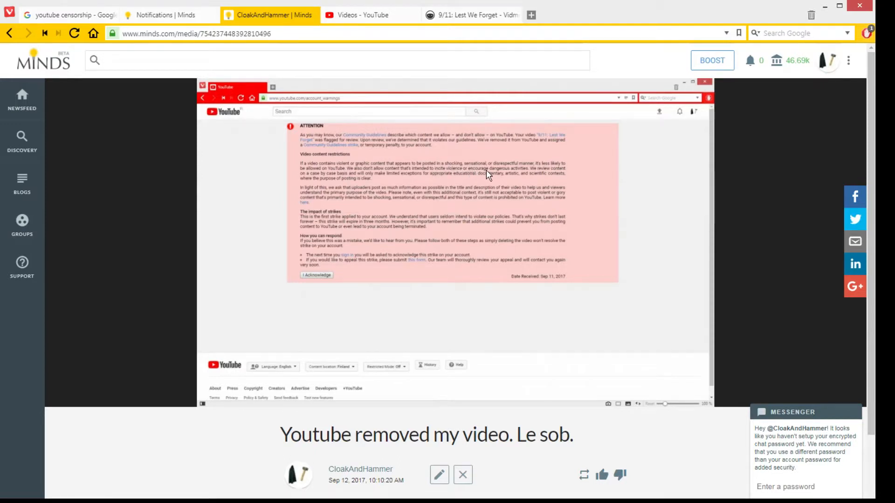
mouse_move(445, 186)
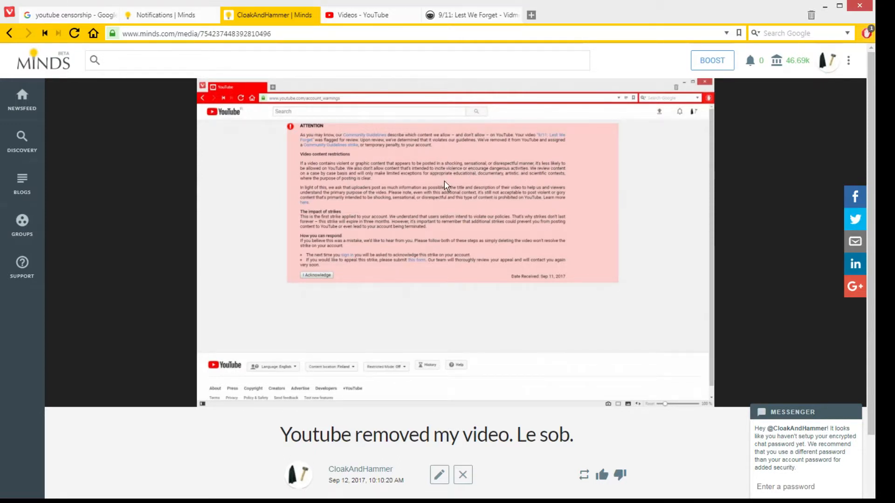
mouse_move(435, 176)
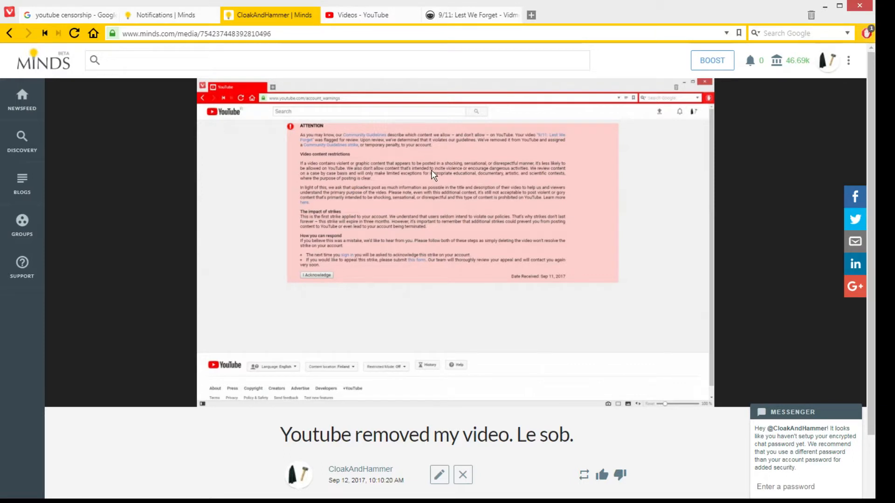
mouse_move(419, 177)
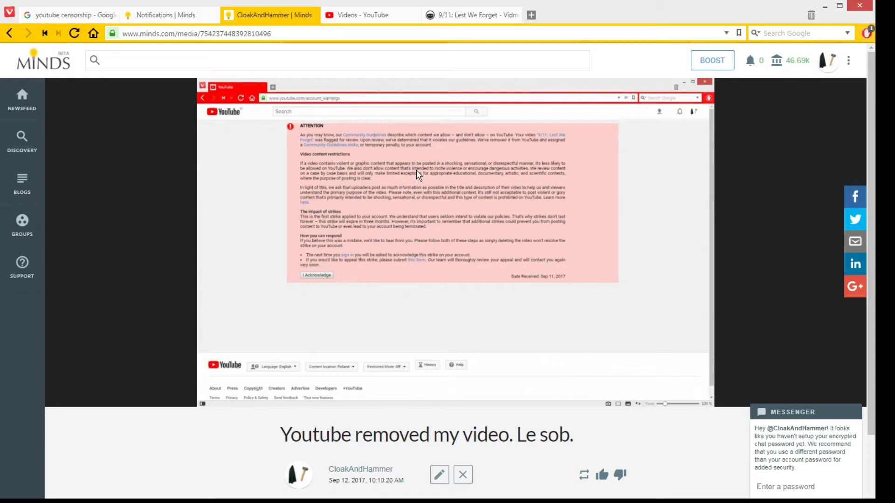
mouse_move(421, 188)
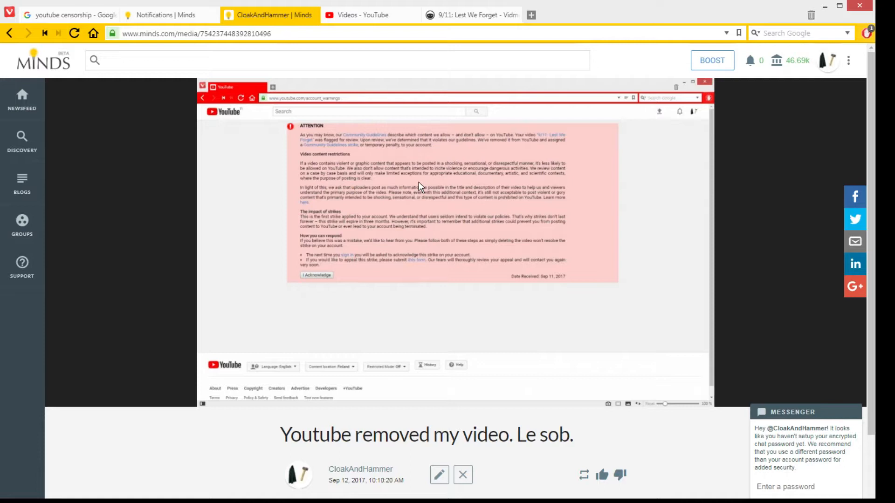
mouse_move(485, 174)
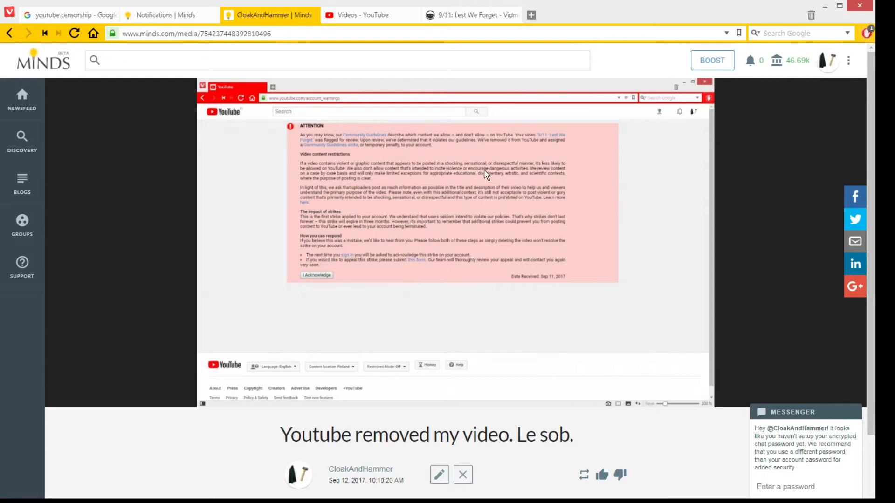
mouse_move(525, 176)
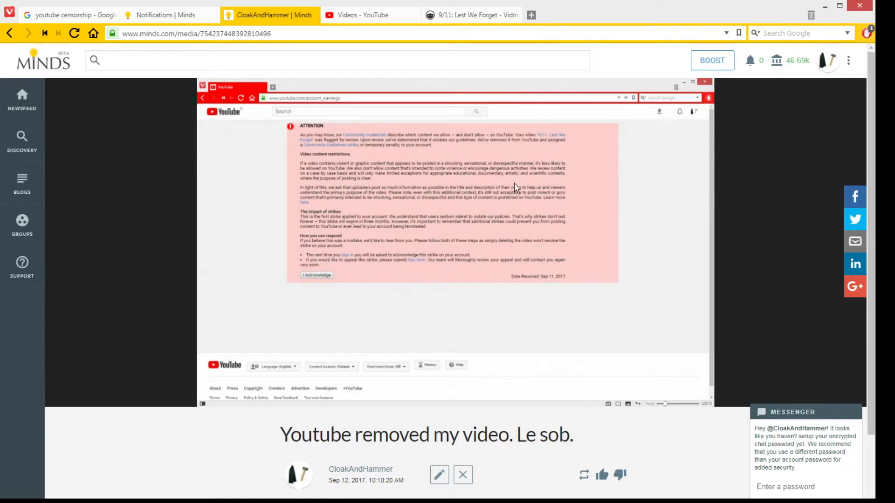
mouse_move(522, 197)
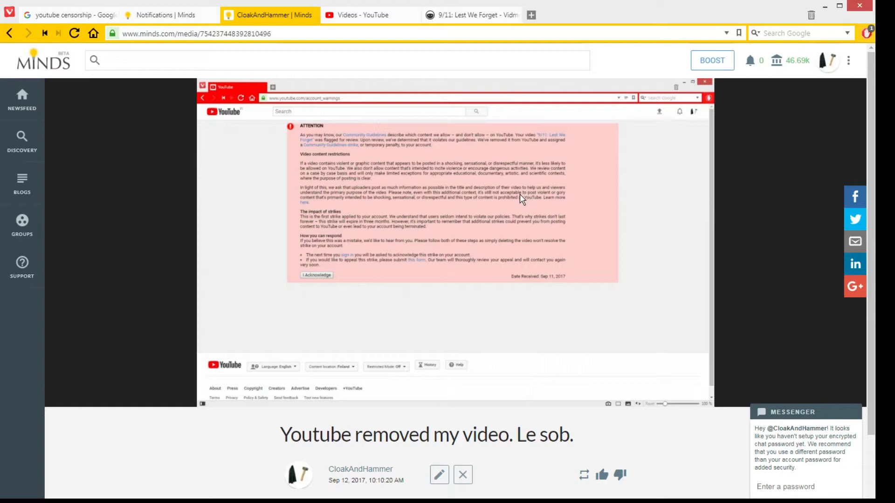
mouse_move(522, 188)
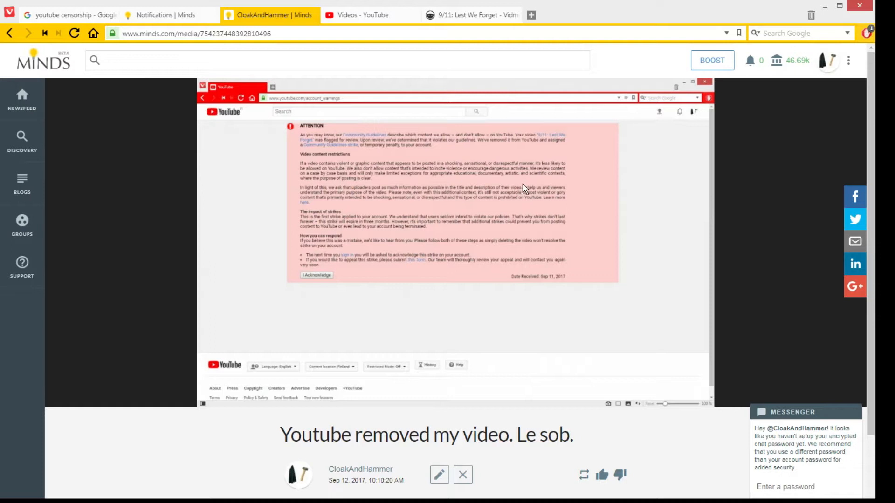
mouse_move(518, 191)
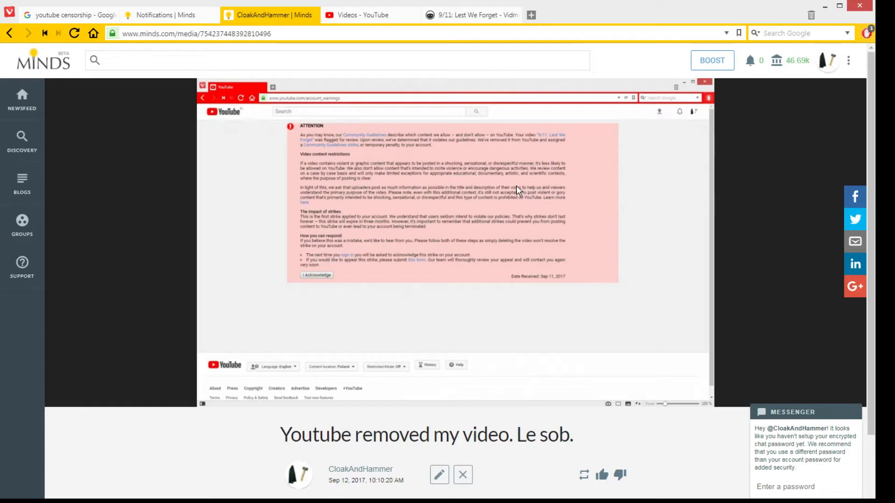
mouse_move(613, 184)
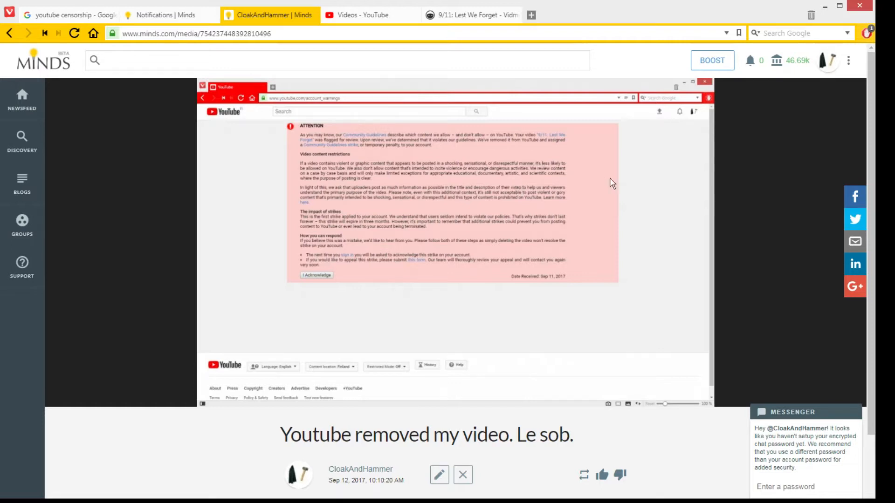
mouse_move(588, 180)
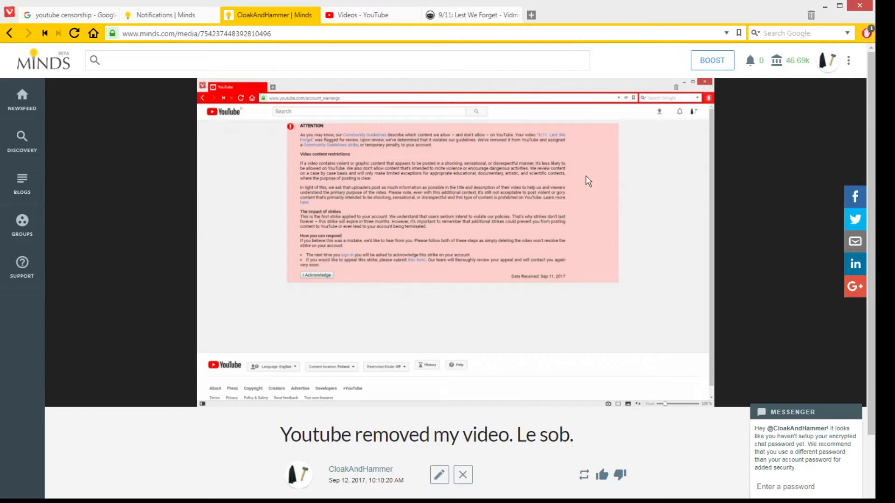
mouse_move(581, 183)
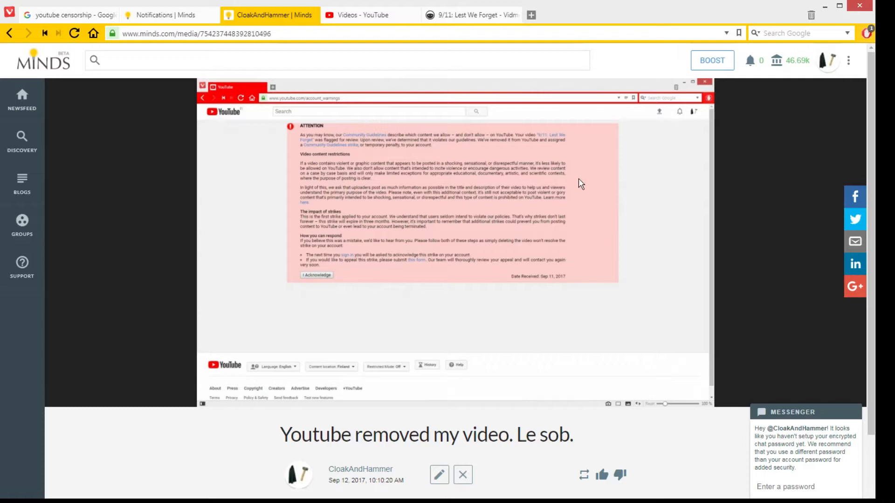
mouse_move(565, 174)
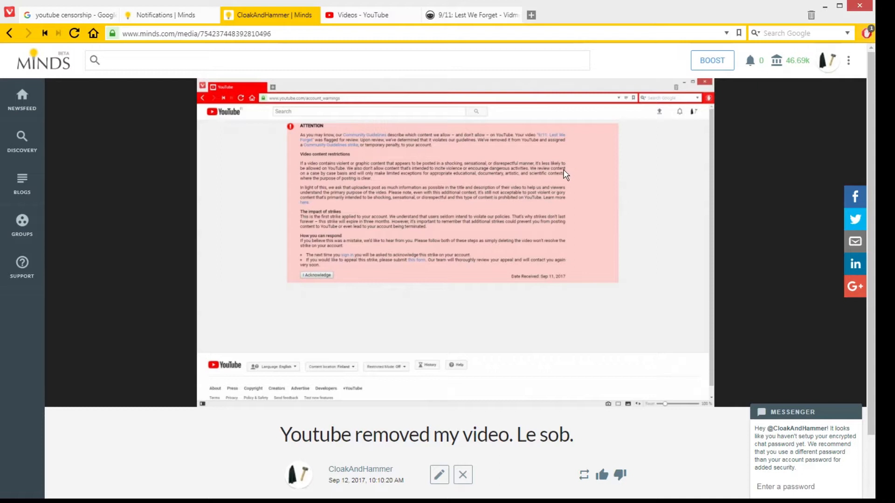
mouse_move(584, 187)
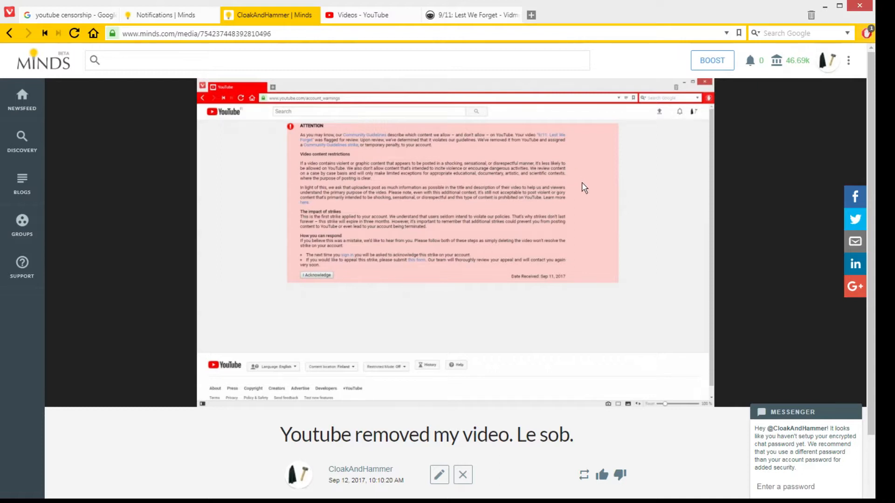
mouse_move(593, 197)
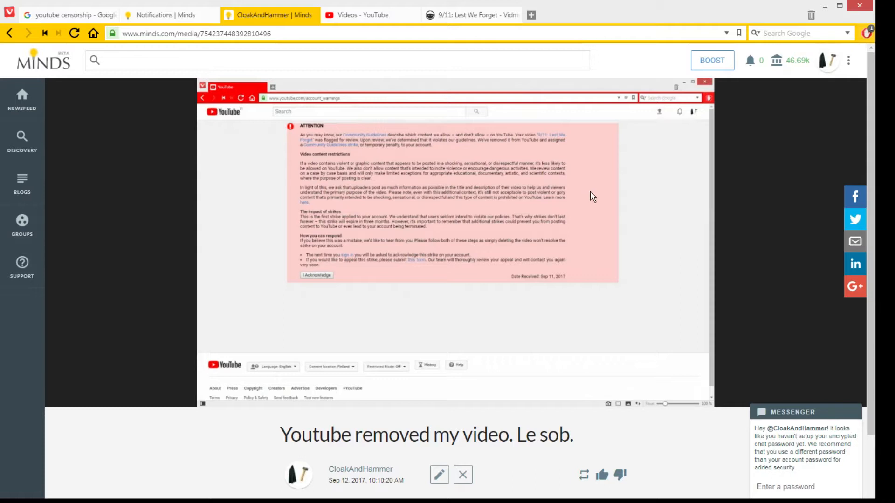
mouse_move(735, 187)
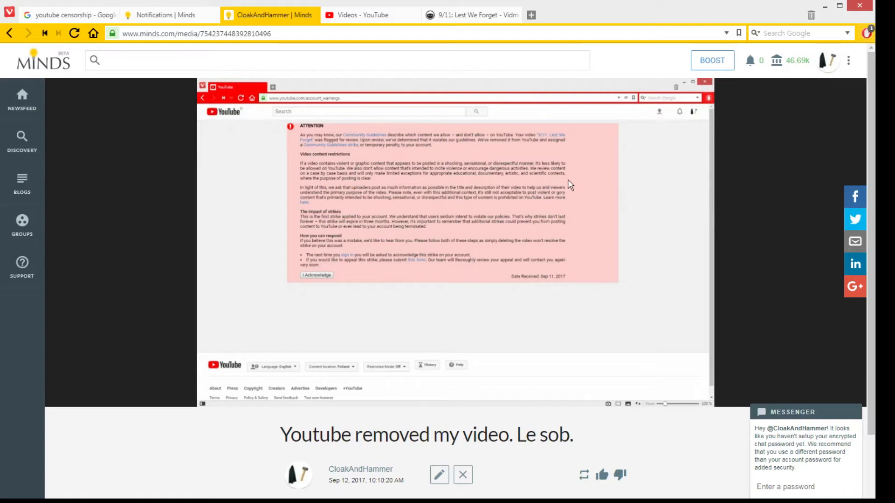
mouse_move(387, 182)
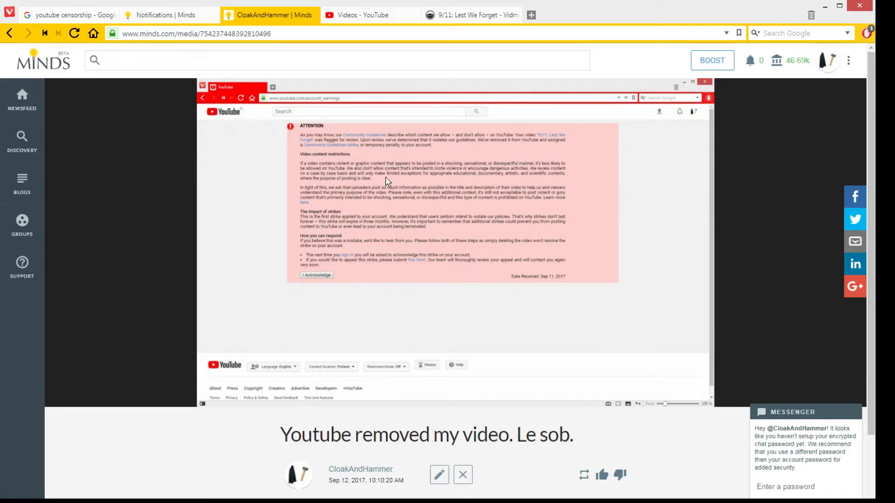
mouse_move(437, 212)
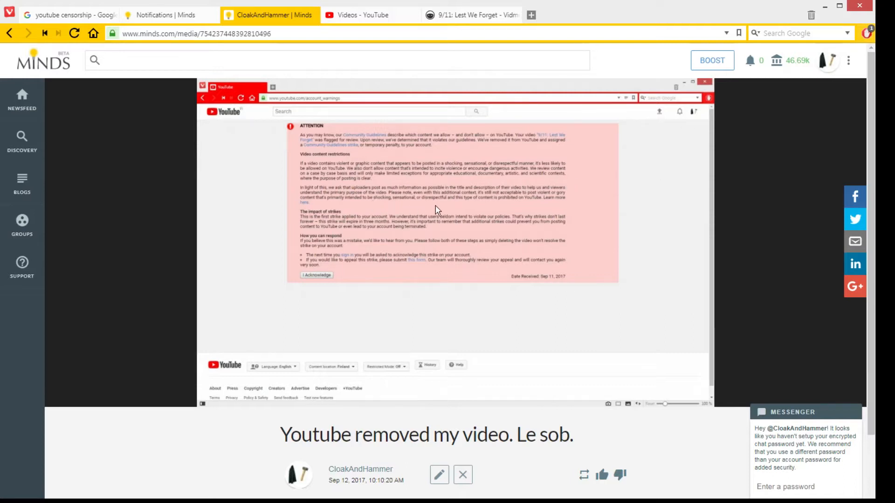
mouse_move(407, 202)
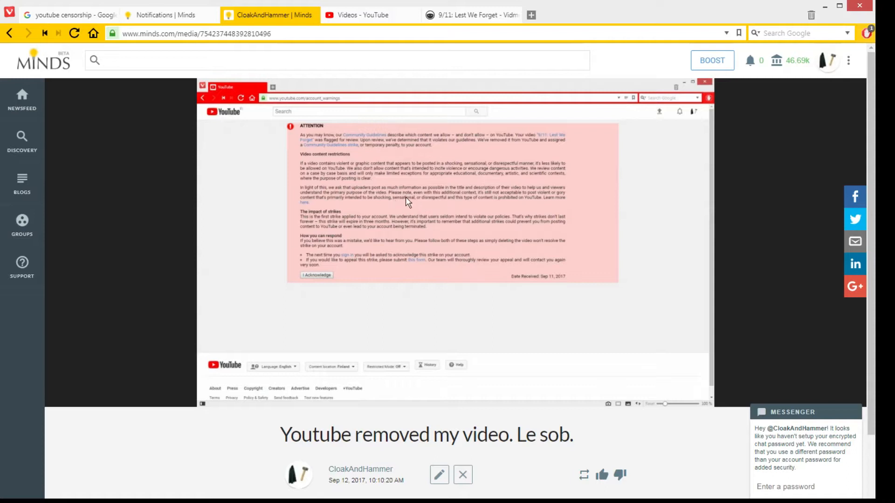
mouse_move(485, 200)
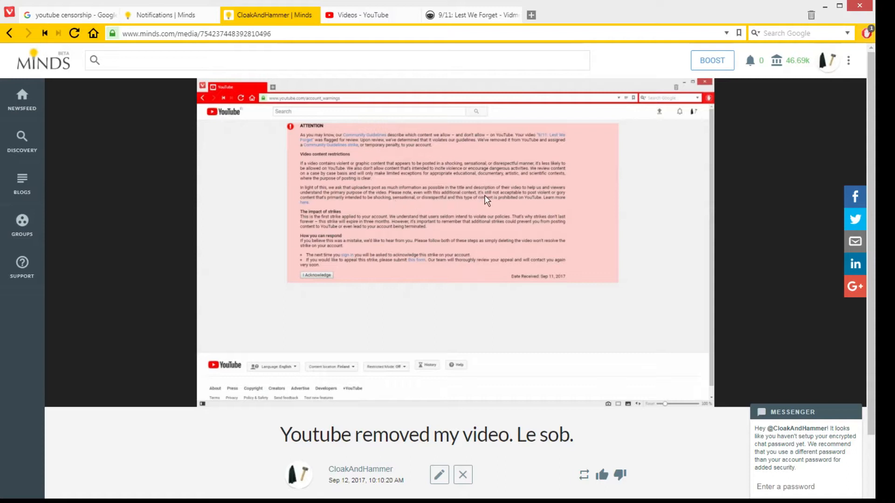
mouse_move(545, 202)
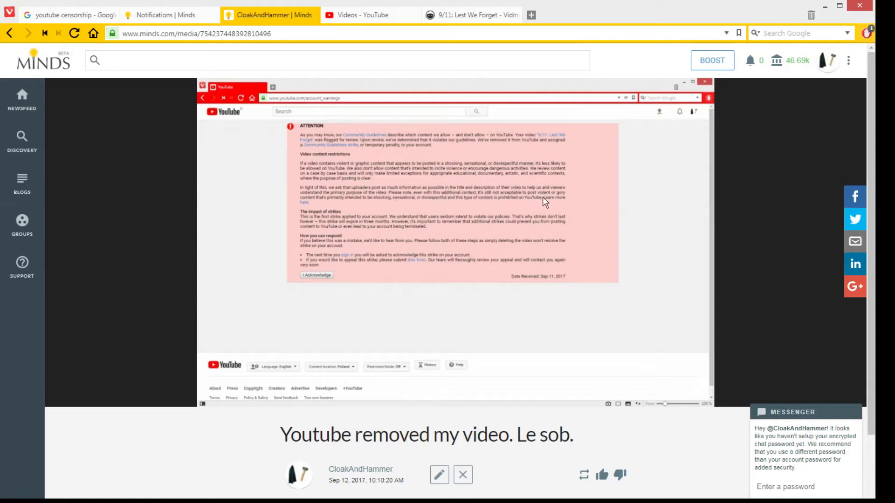
mouse_move(344, 202)
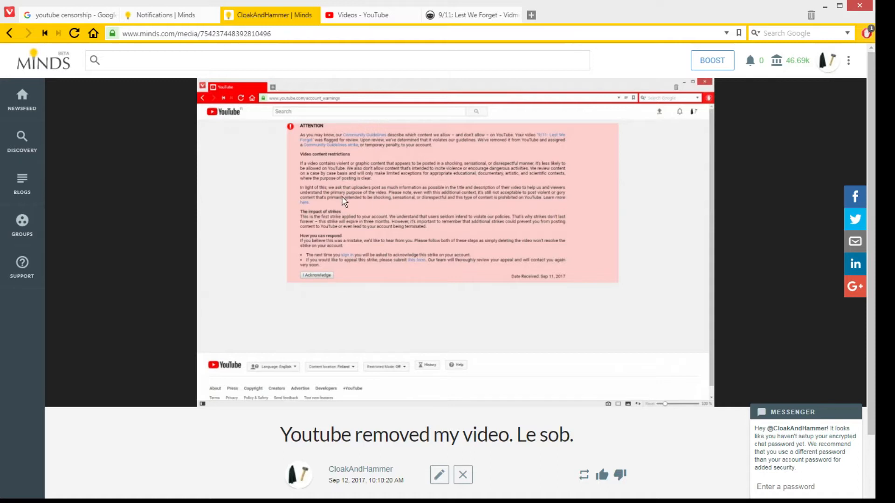
mouse_move(364, 206)
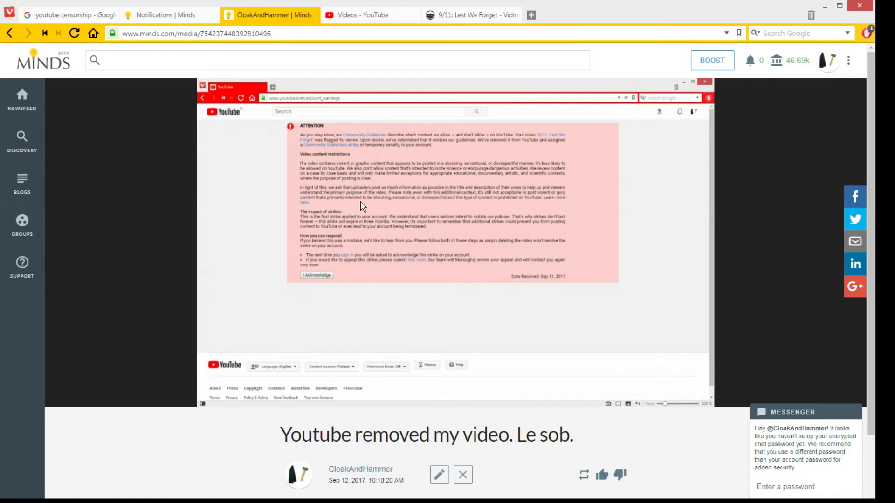
mouse_move(434, 207)
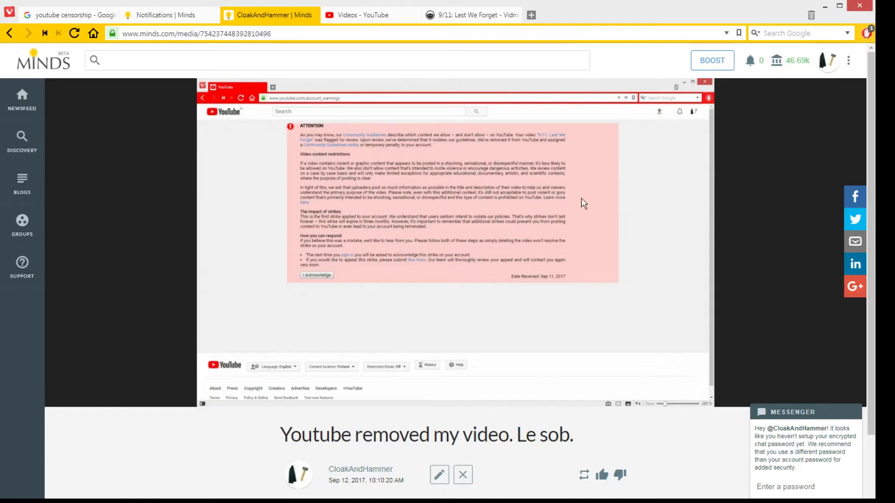
mouse_move(568, 212)
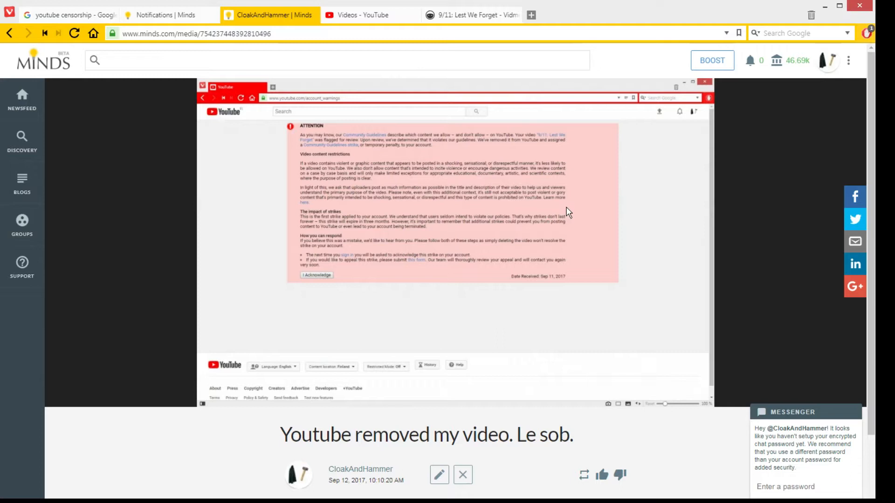
mouse_move(536, 152)
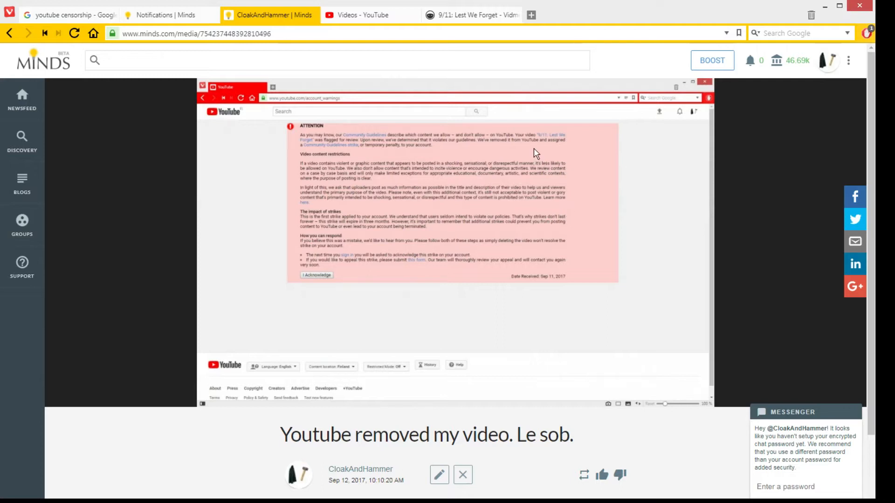
mouse_move(547, 207)
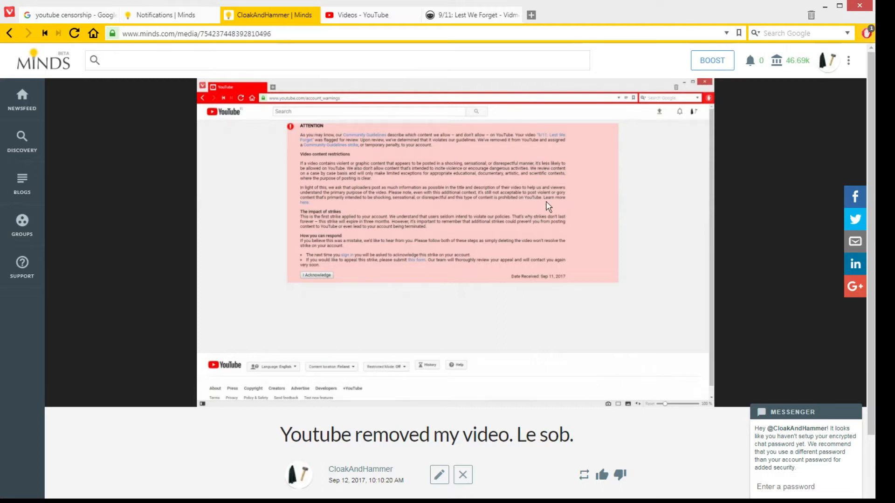
mouse_move(629, 239)
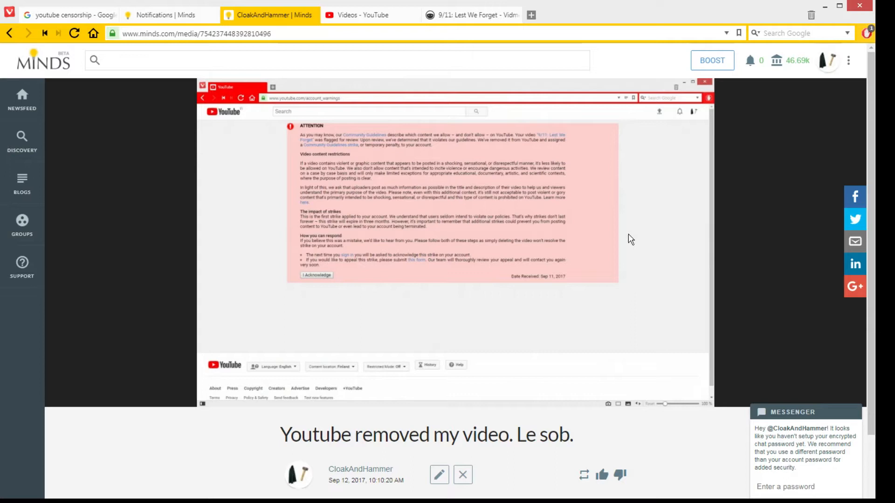
mouse_move(586, 211)
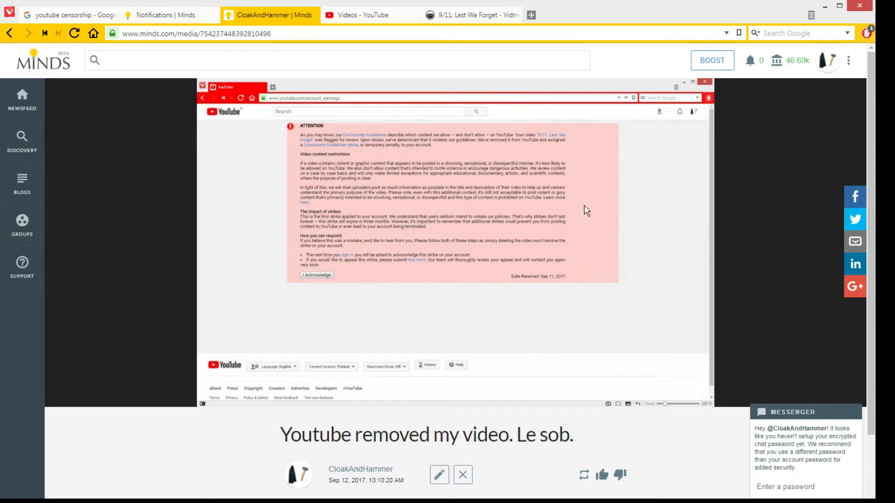
mouse_move(392, 317)
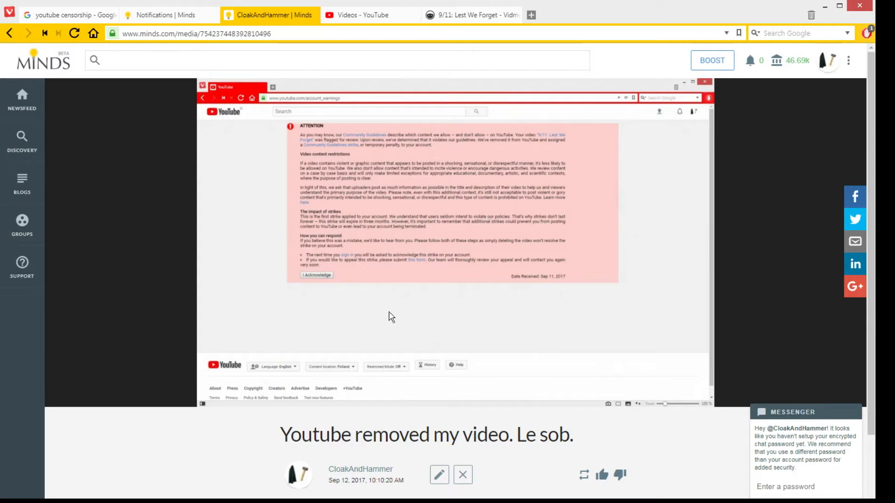
mouse_move(557, 269)
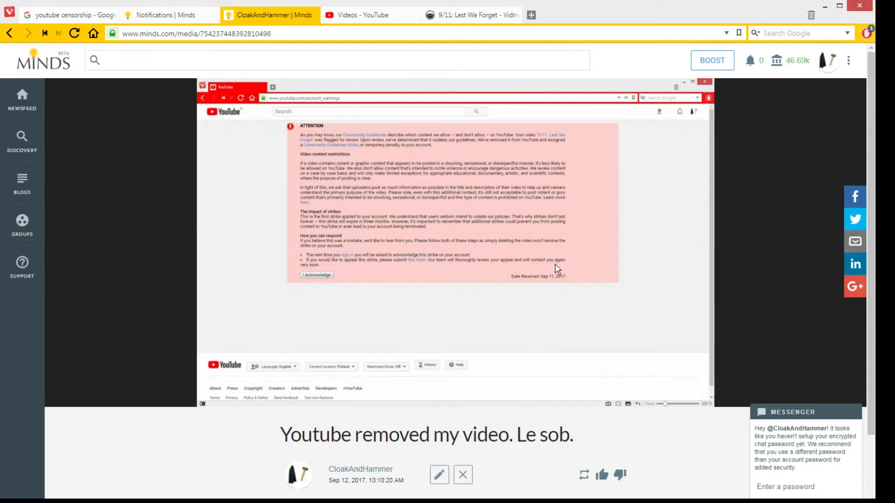
mouse_move(566, 246)
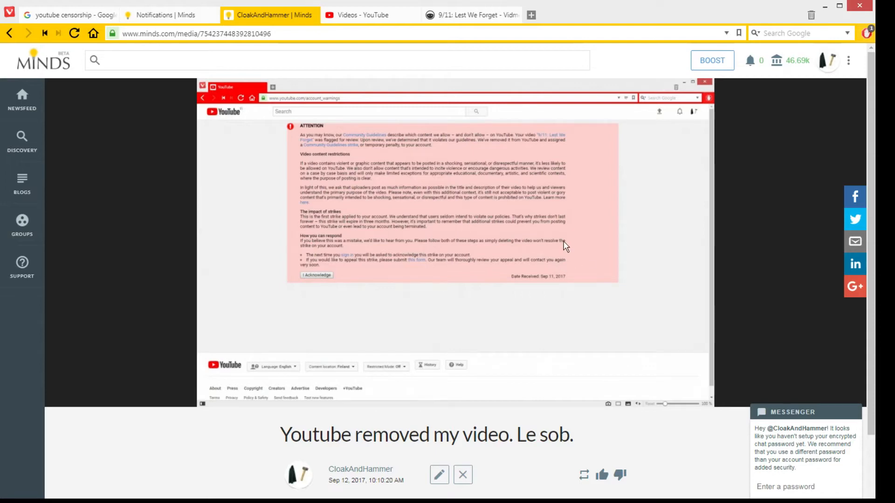
mouse_move(672, 395)
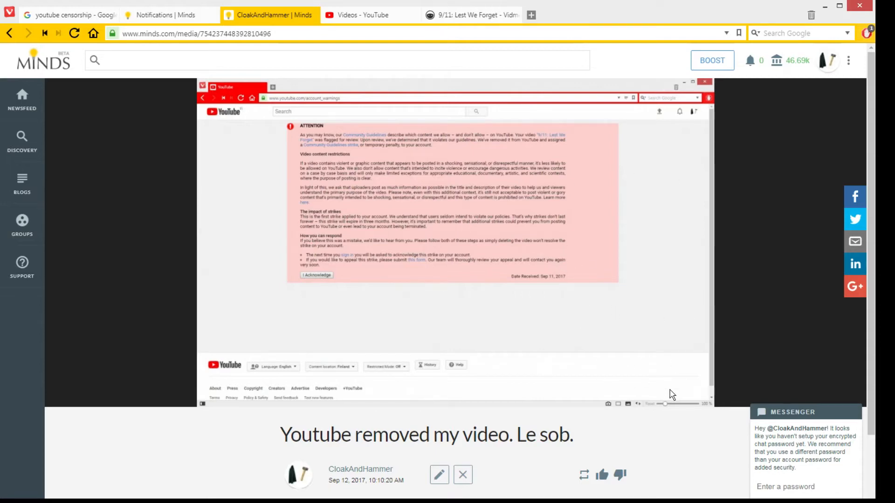
mouse_move(632, 288)
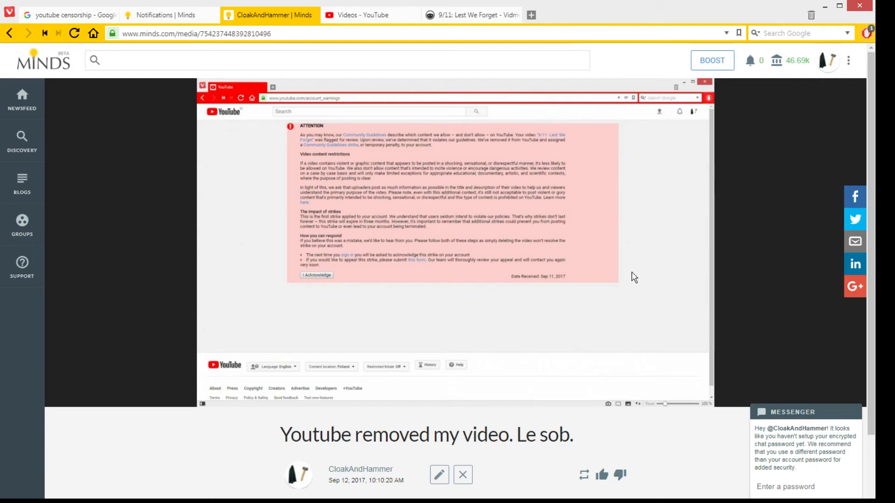
mouse_move(579, 159)
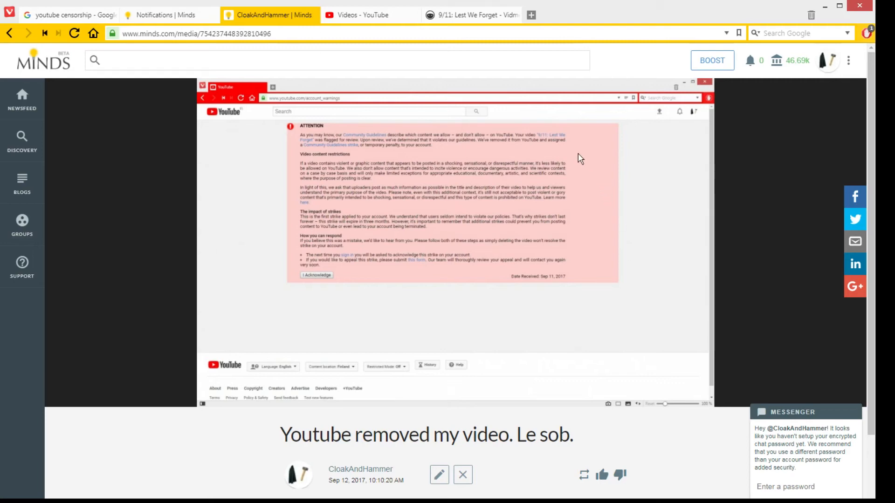
mouse_move(554, 142)
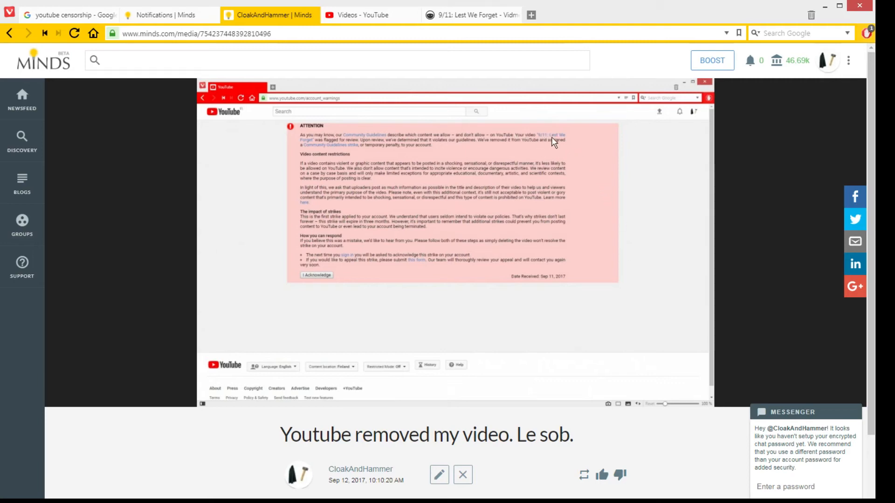
mouse_move(342, 144)
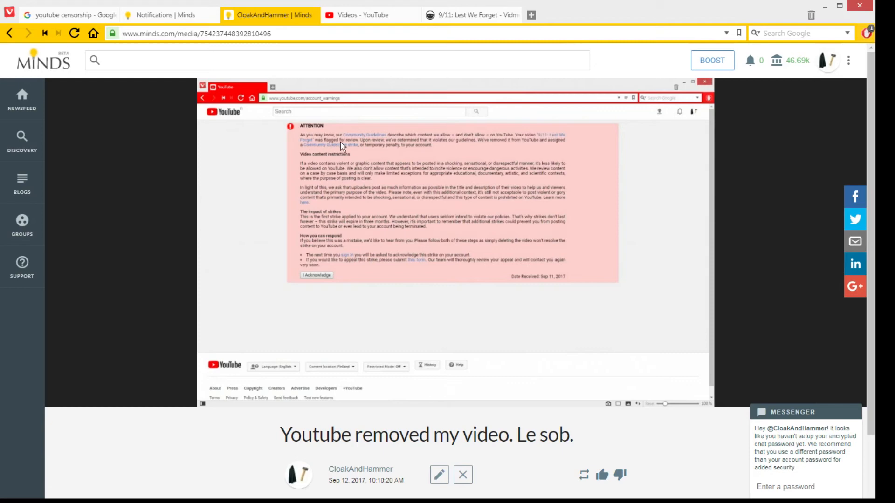
mouse_move(642, 199)
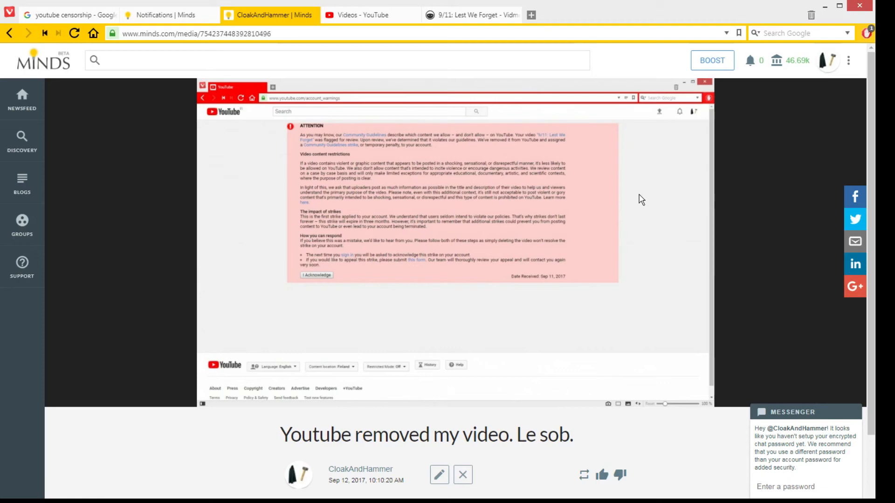
mouse_move(687, 158)
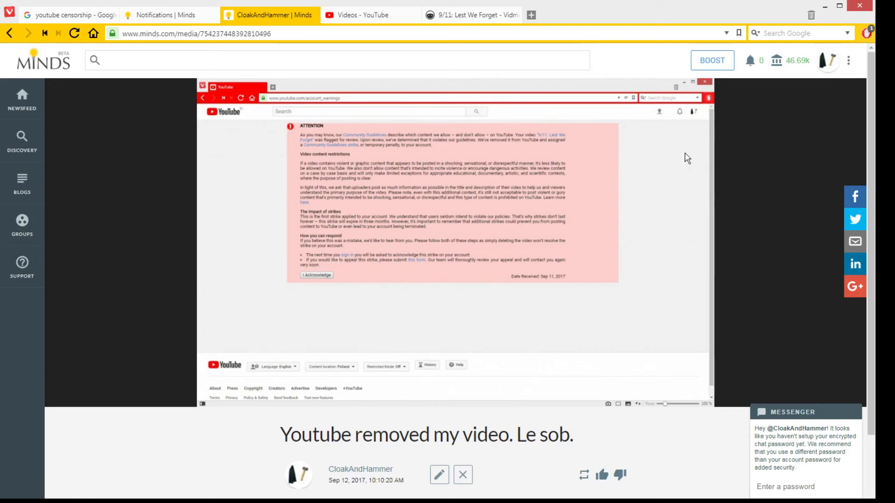
click(371, 14)
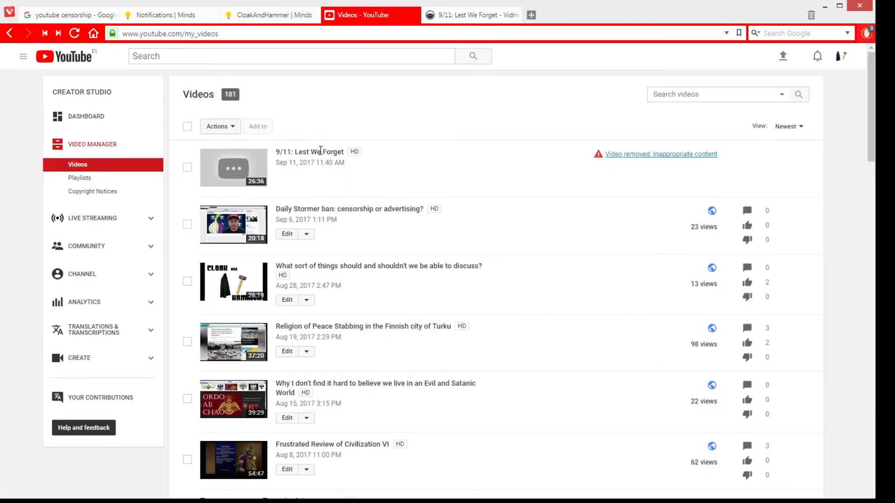
click(233, 167)
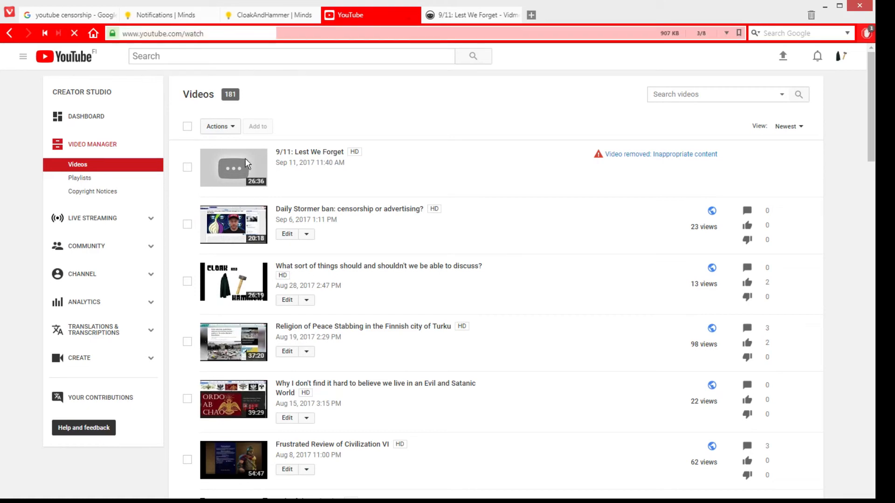
click(233, 168)
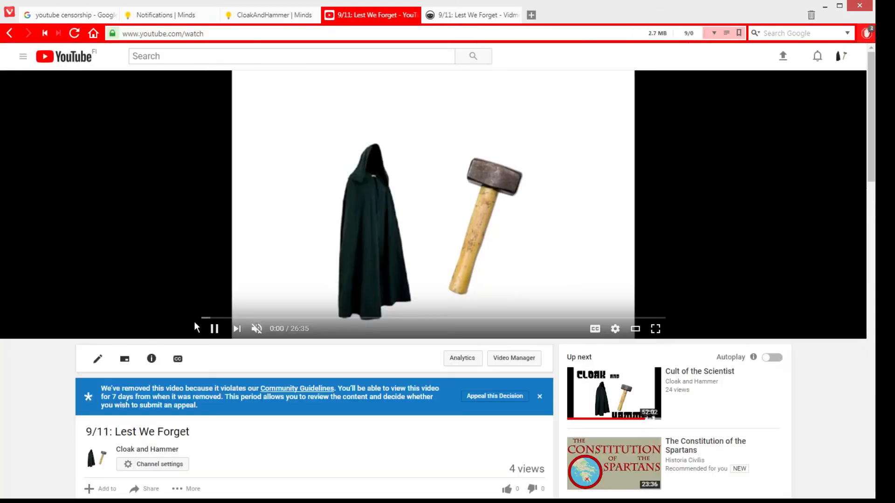
click(214, 328)
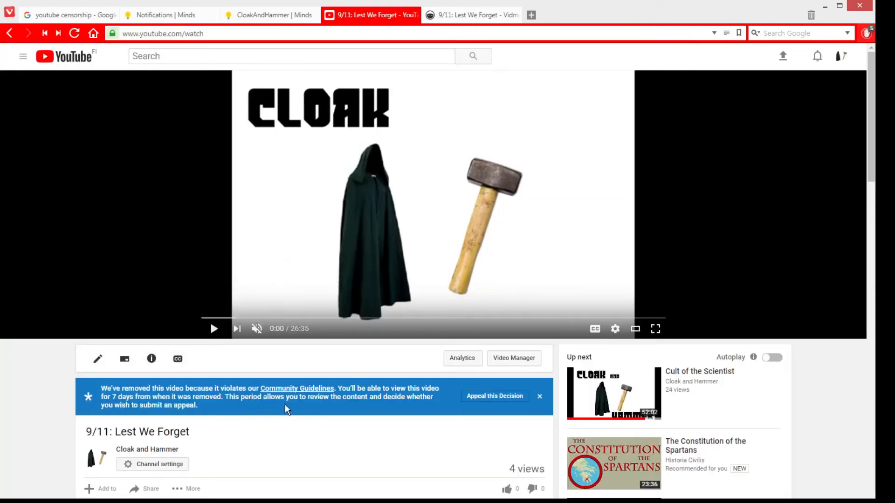
mouse_move(333, 195)
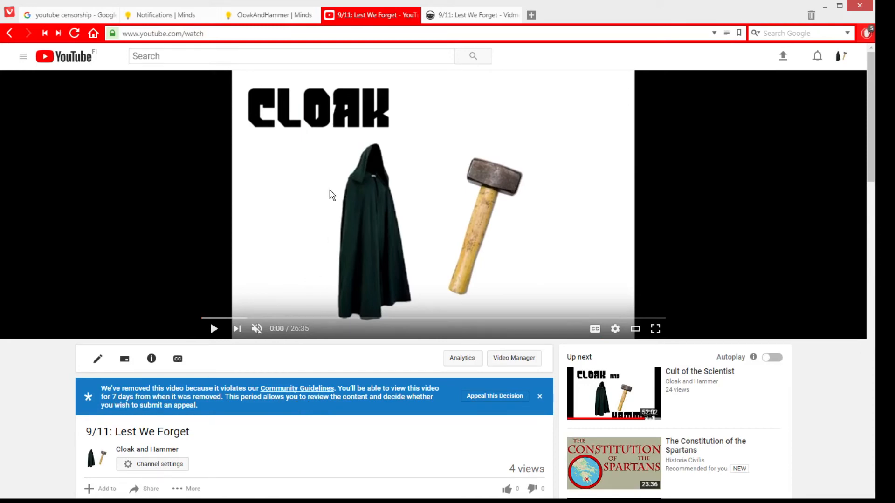
scroll(down, 3)
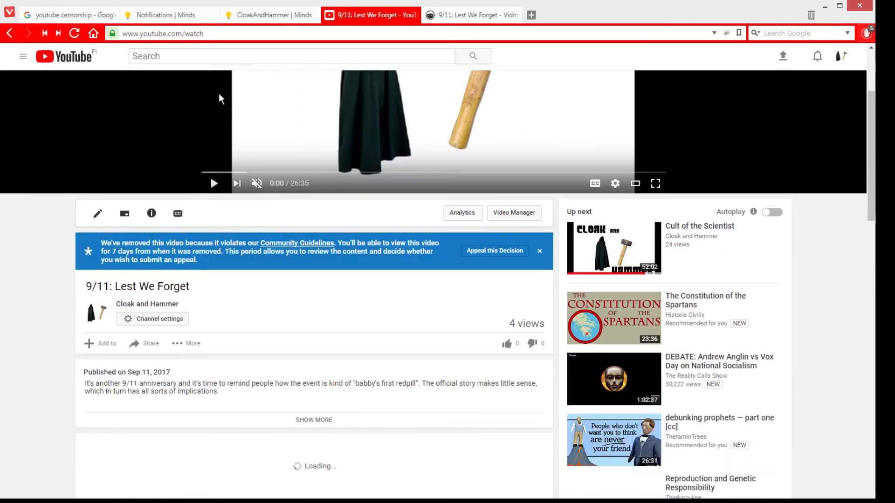
scroll(down, 3)
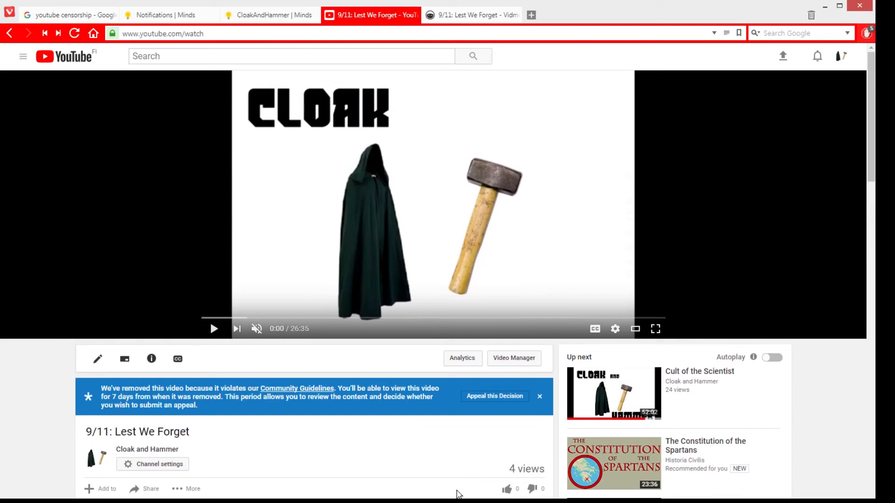
mouse_move(459, 494)
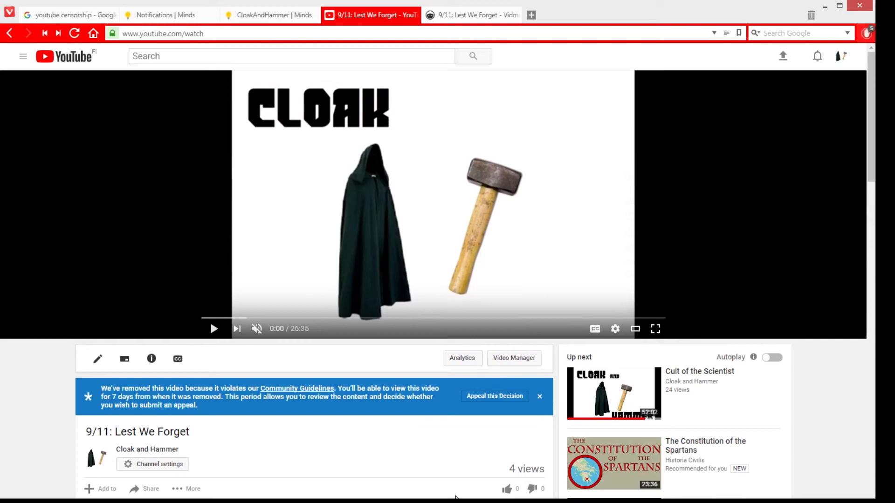
click(268, 15)
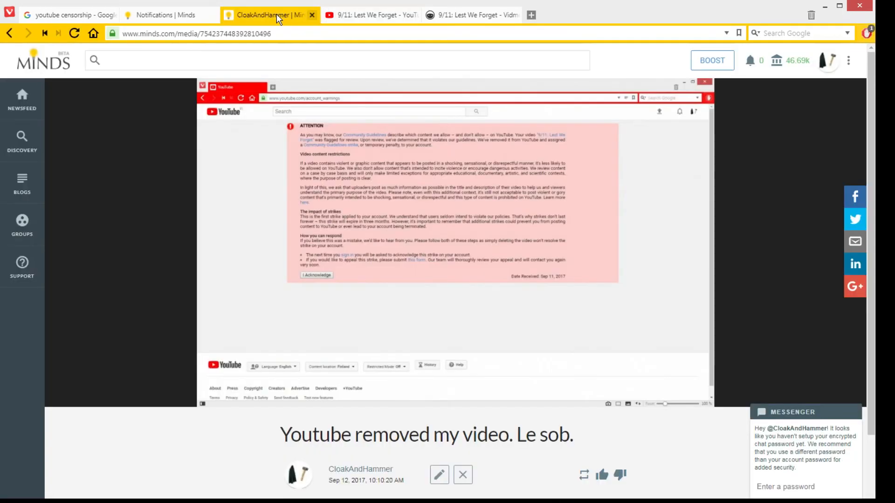
mouse_move(97, 343)
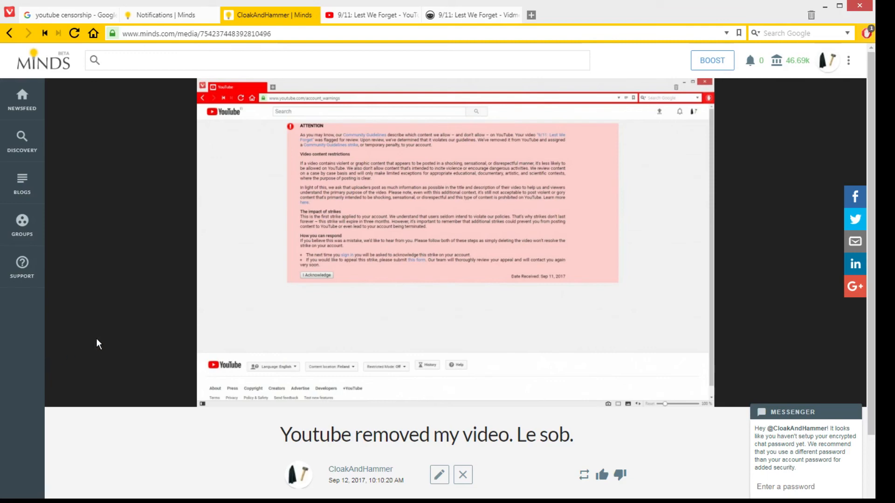